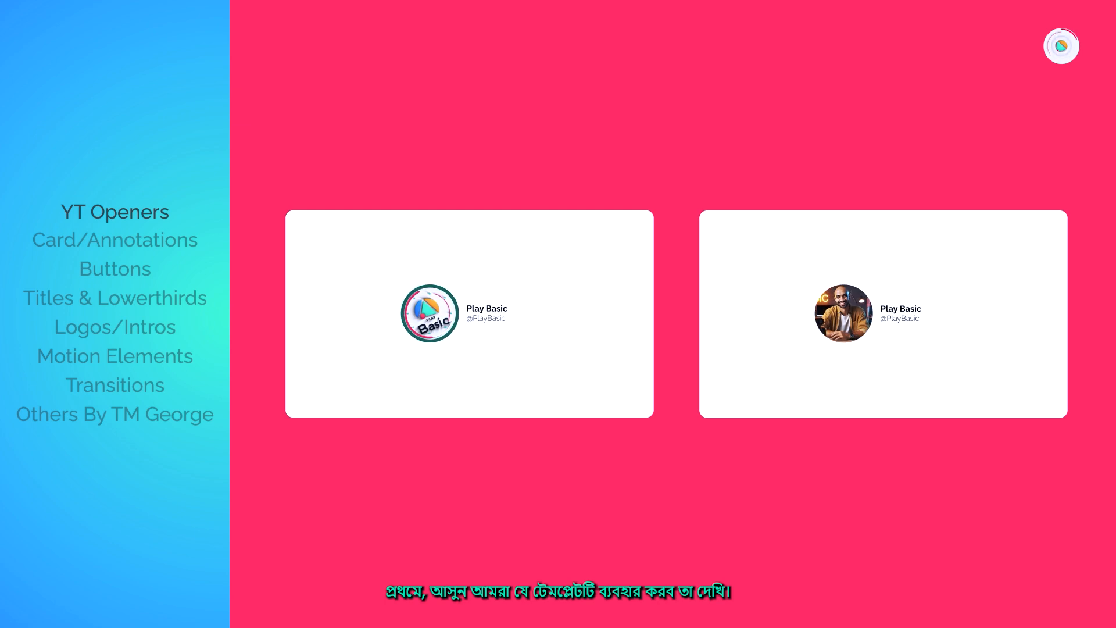
# Step: Launch After Effects 2024 and open the YouTube opener template .aep project
pyautogui.click(114, 239)
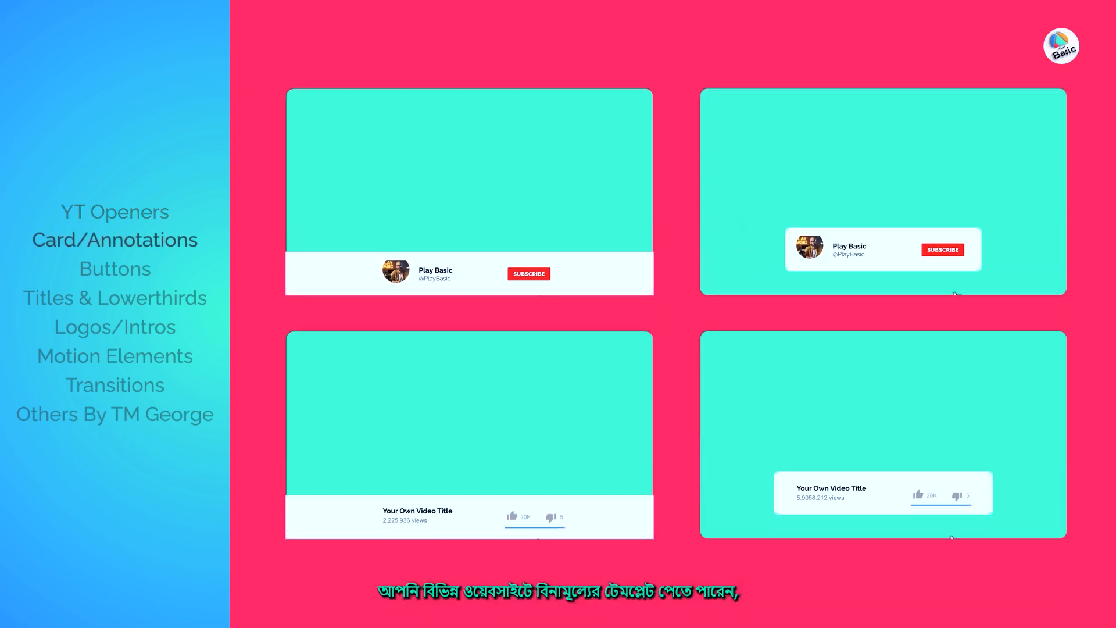
pyautogui.click(115, 297)
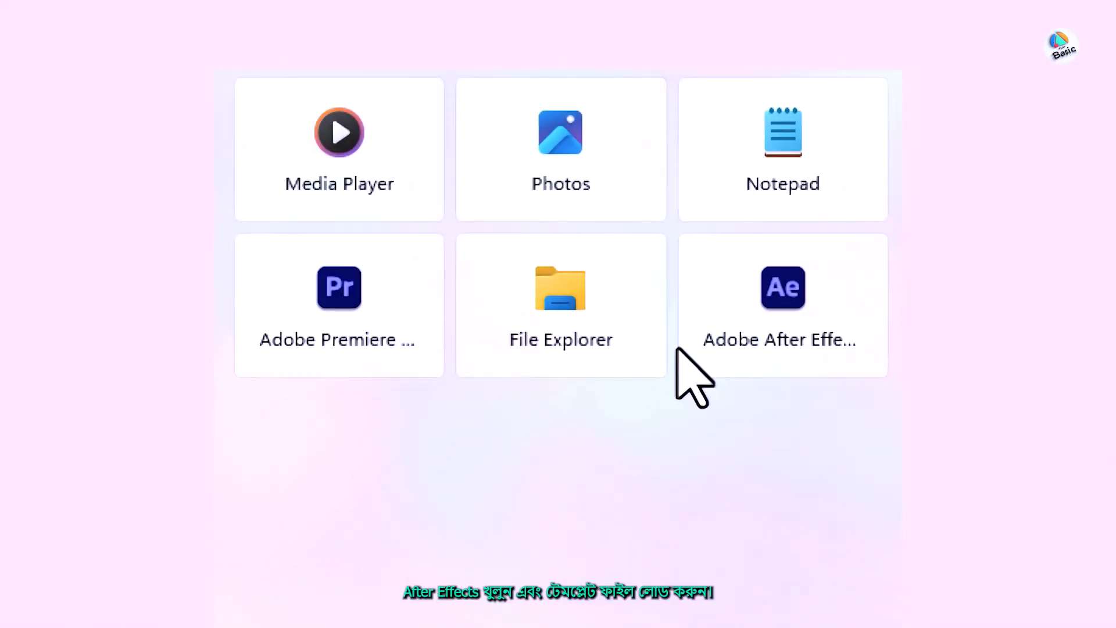
pyautogui.click(781, 305)
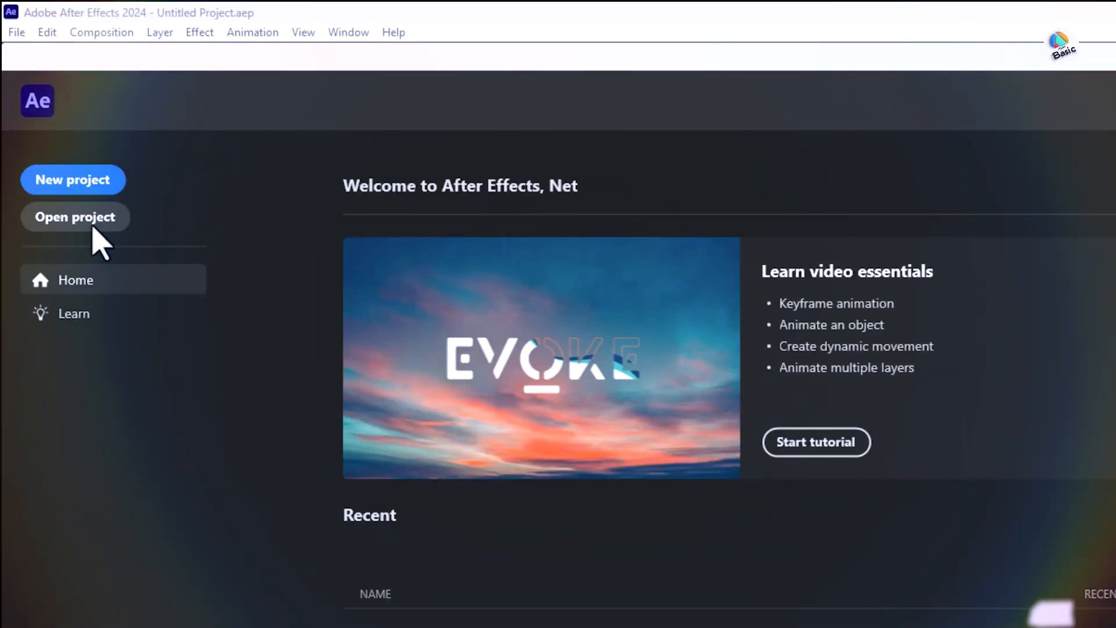
pyautogui.click(75, 216)
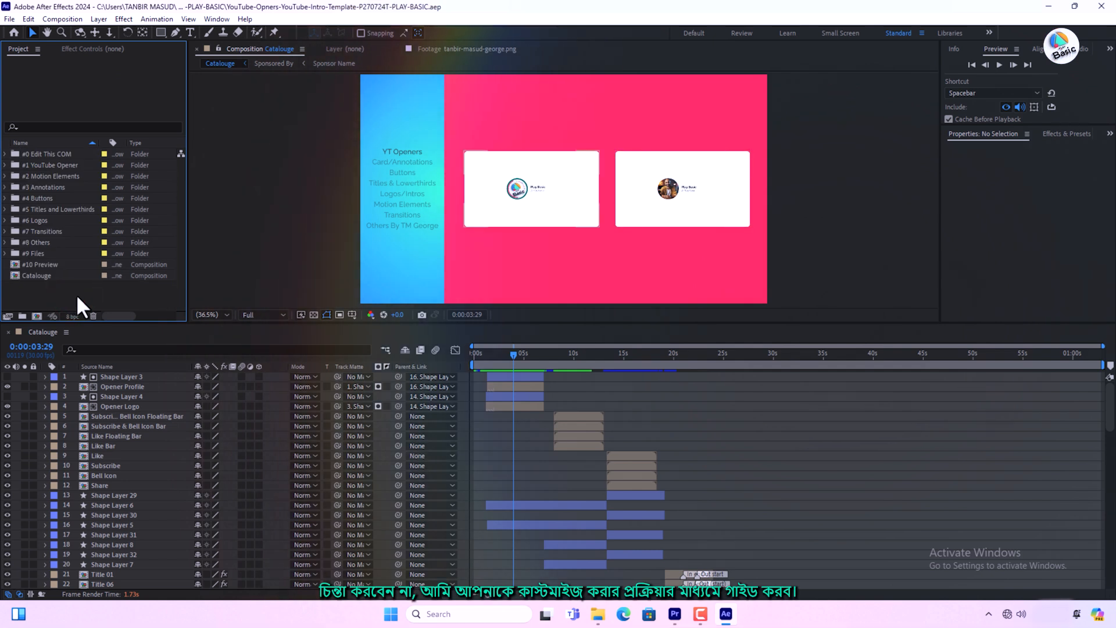
# Step: In #0 Edit This COM, retype Channel Name as 'Your Channel Name' and Channel Info as 'YOUR OWN TEXT'
pyautogui.scroll(-3)
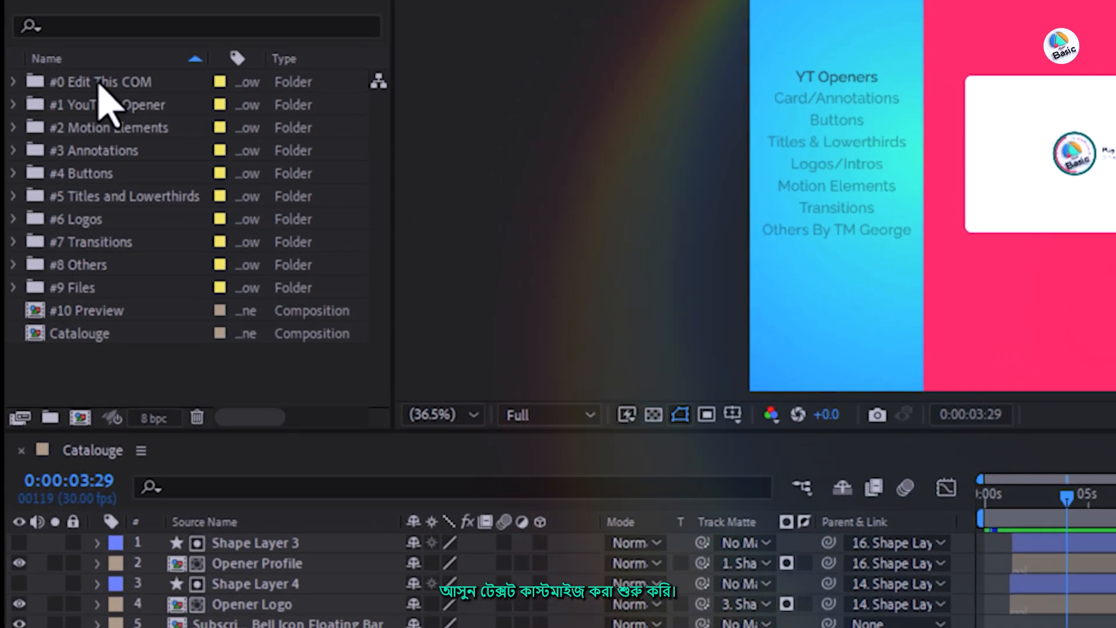
pyautogui.click(100, 81)
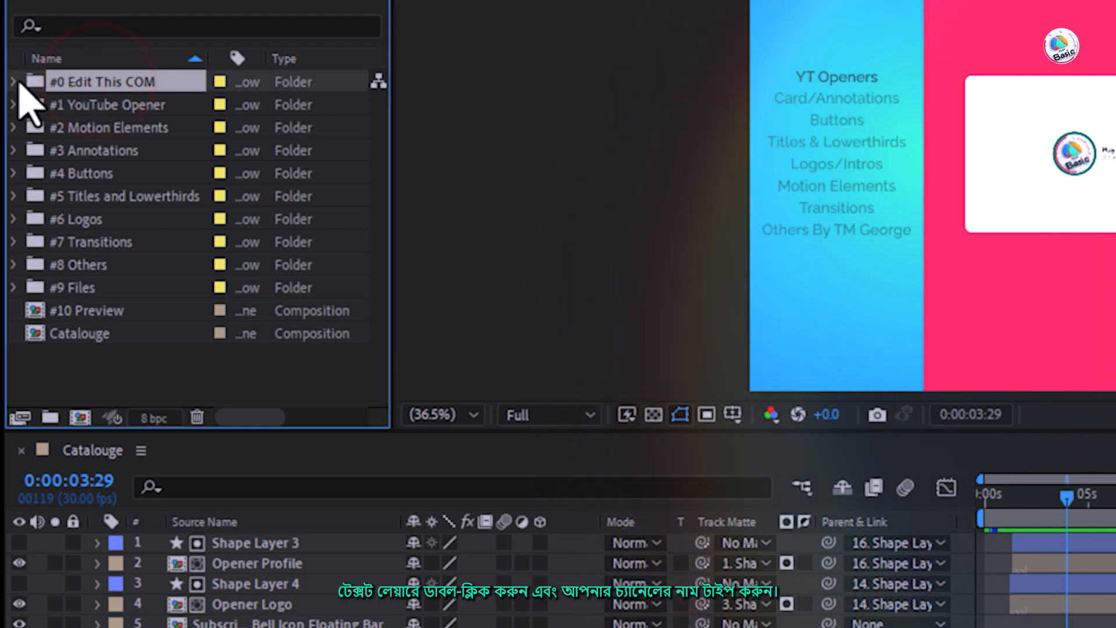
pyautogui.click(12, 81)
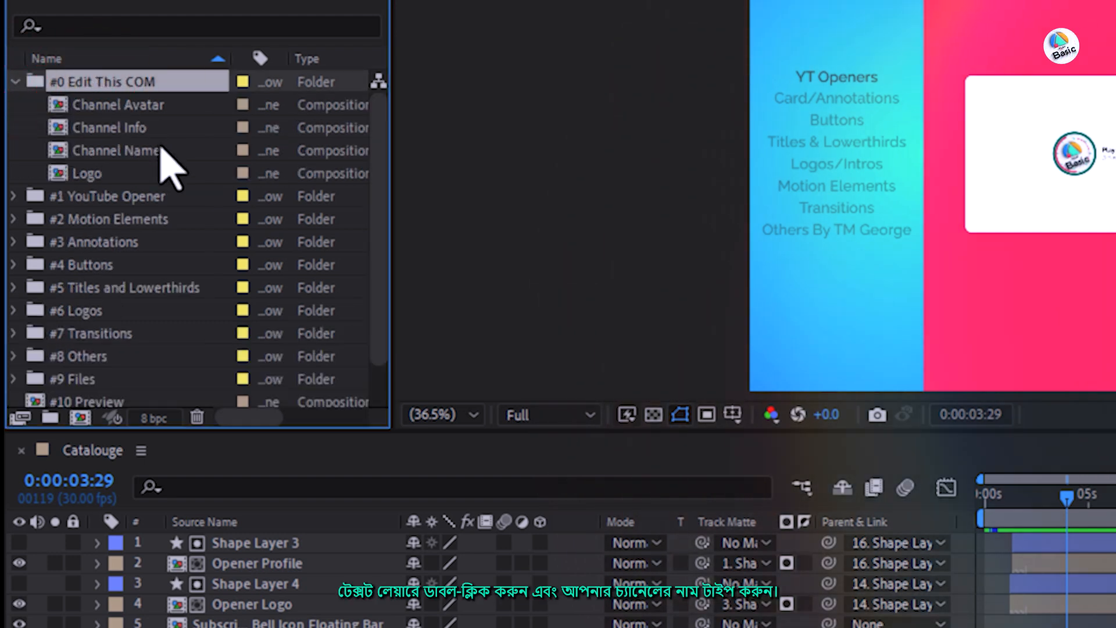
pyautogui.doubleClick(110, 150)
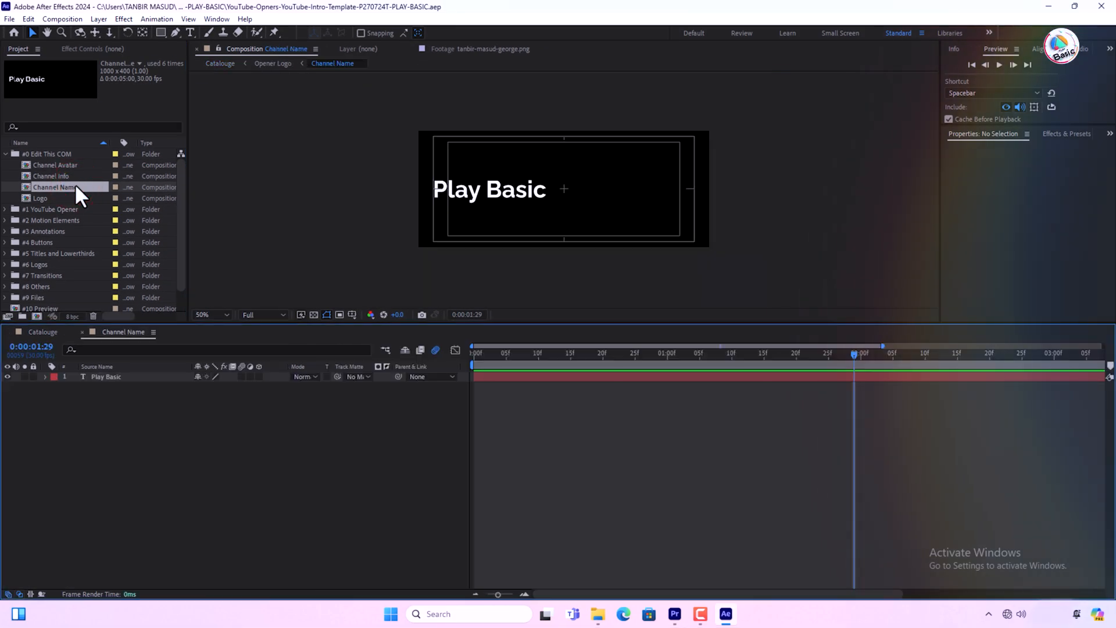
pyautogui.click(111, 378)
pyautogui.write('Your C')
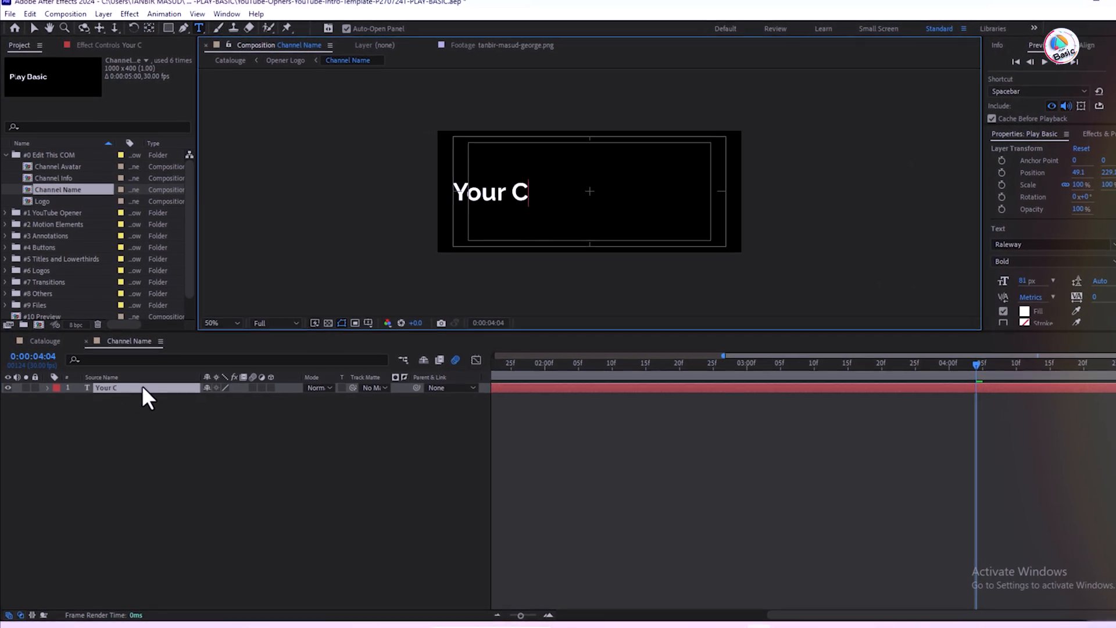
pyautogui.write('hannel Name')
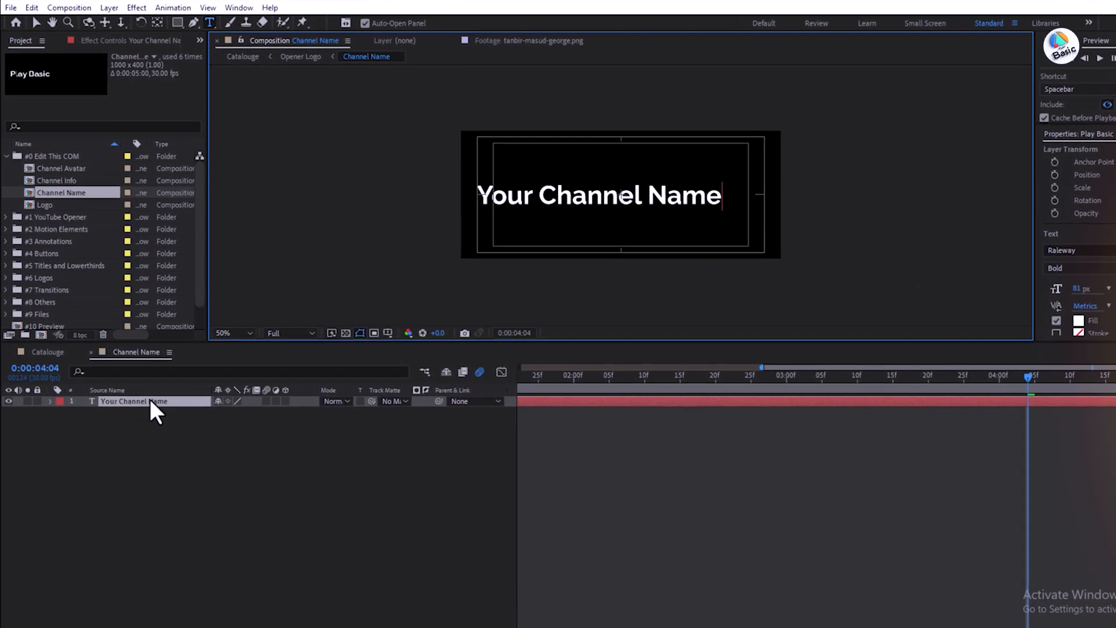
pyautogui.doubleClick(61, 183)
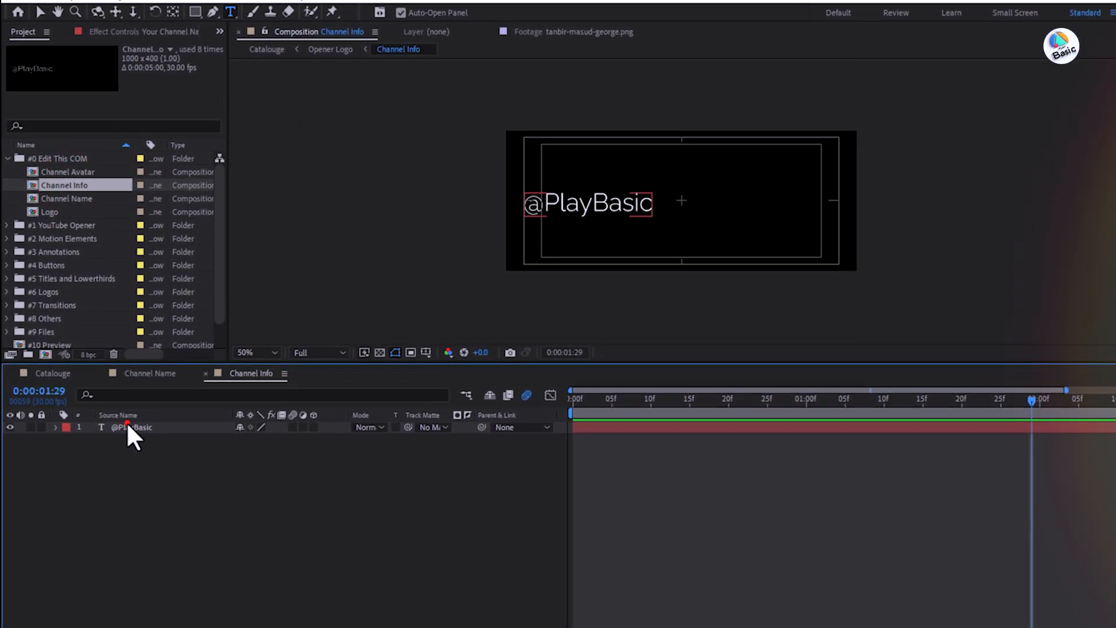
pyautogui.write('YOUR OWN TEXT')
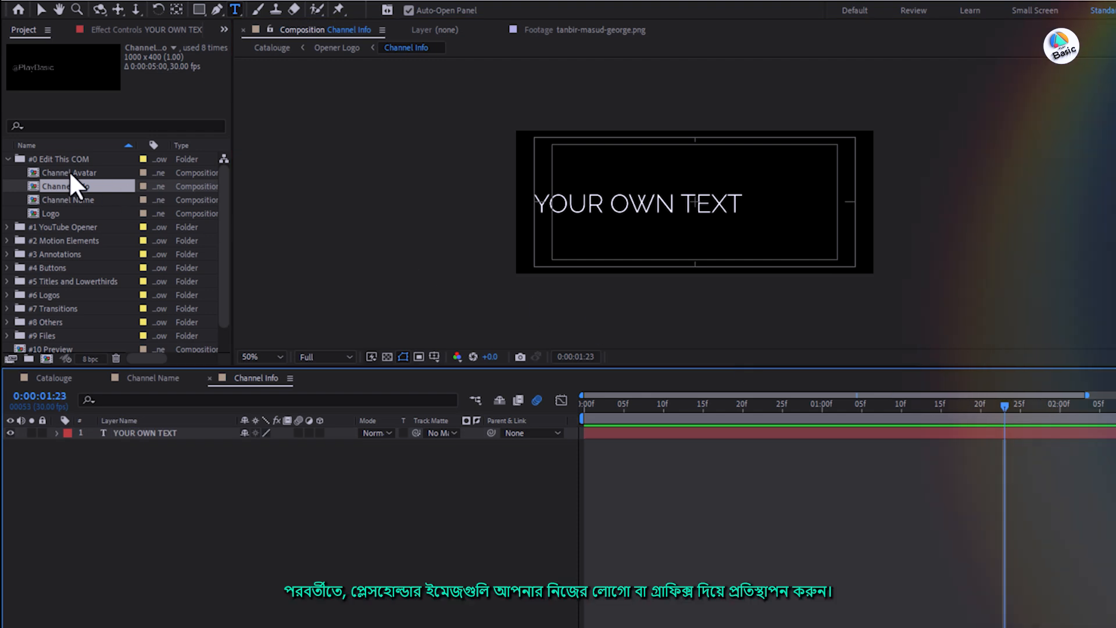
# Step: Swap TM George.png into the Channel Avatar comp and Logo.png into the Logo comp
pyautogui.doubleClick(64, 172)
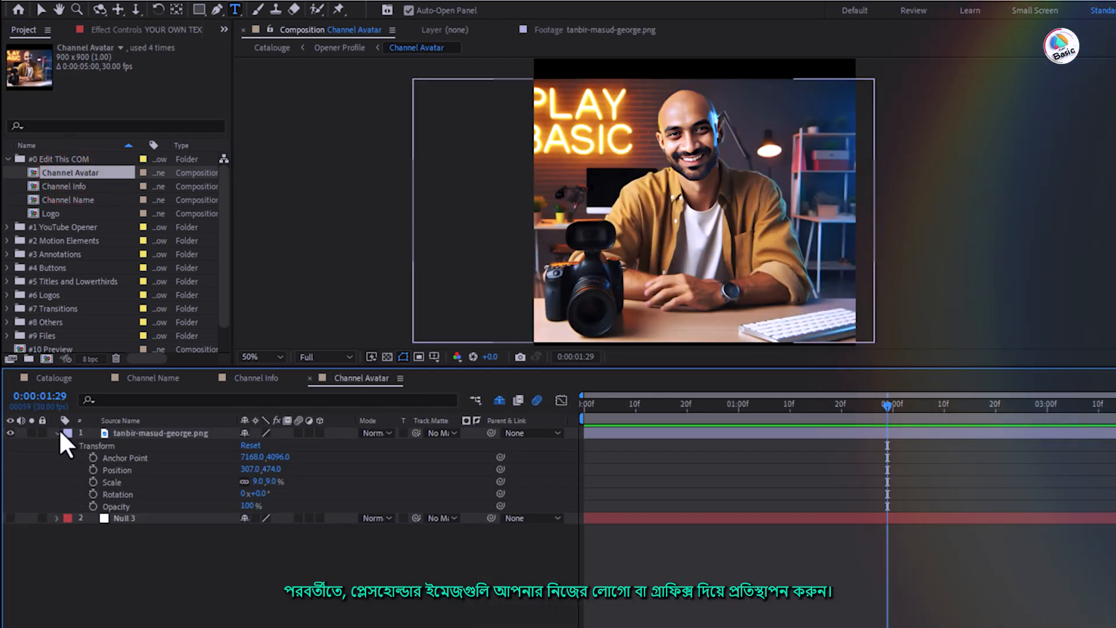
pyautogui.click(56, 432)
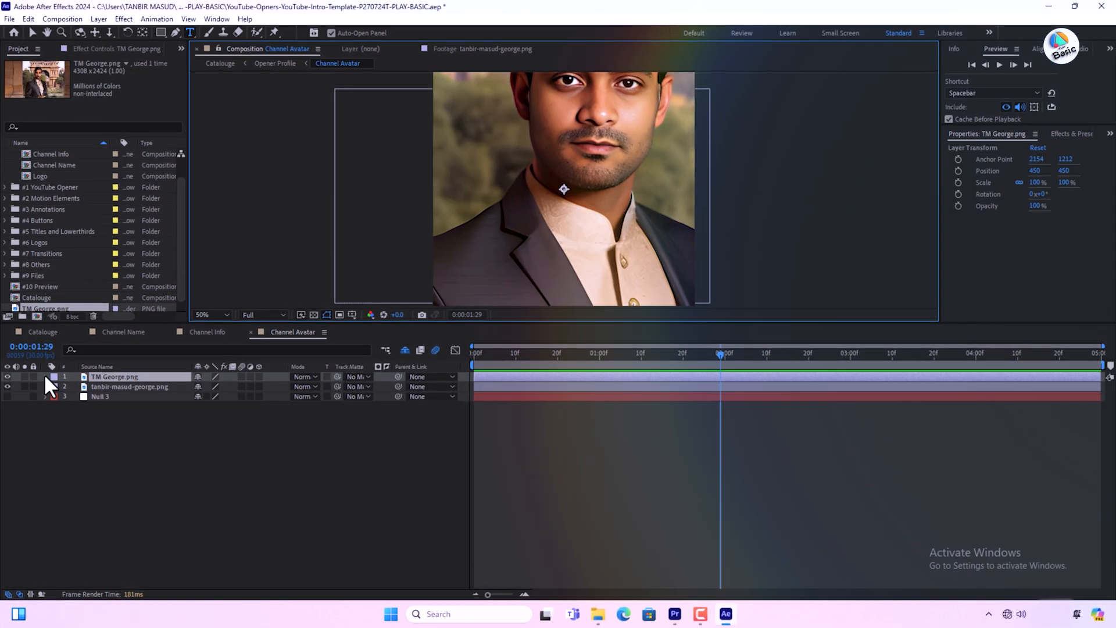
pyautogui.click(42, 332)
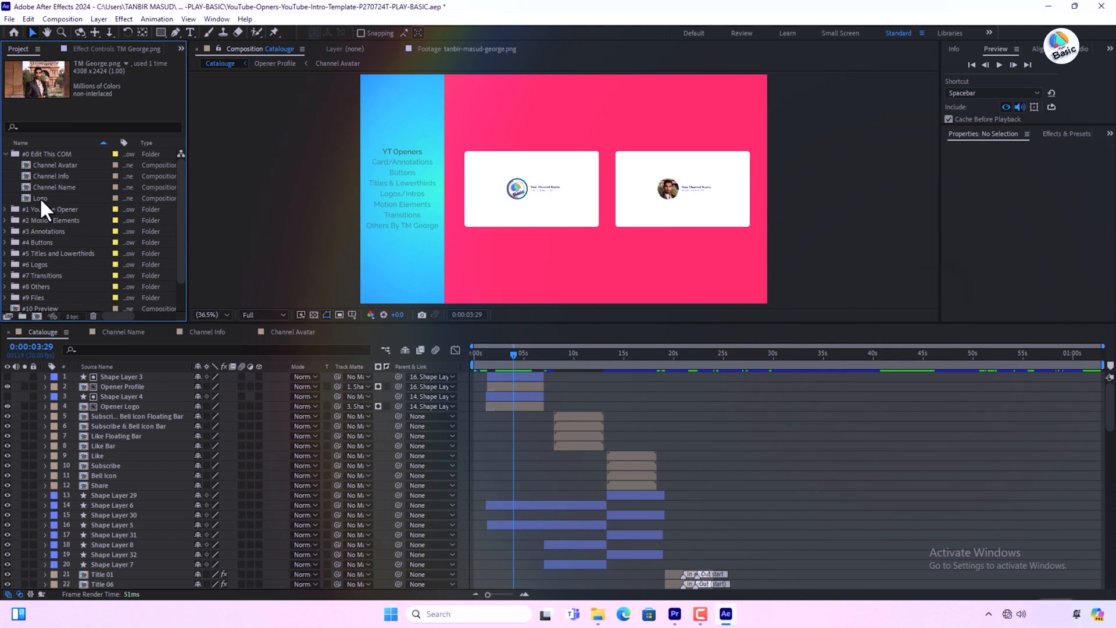
pyautogui.doubleClick(40, 198)
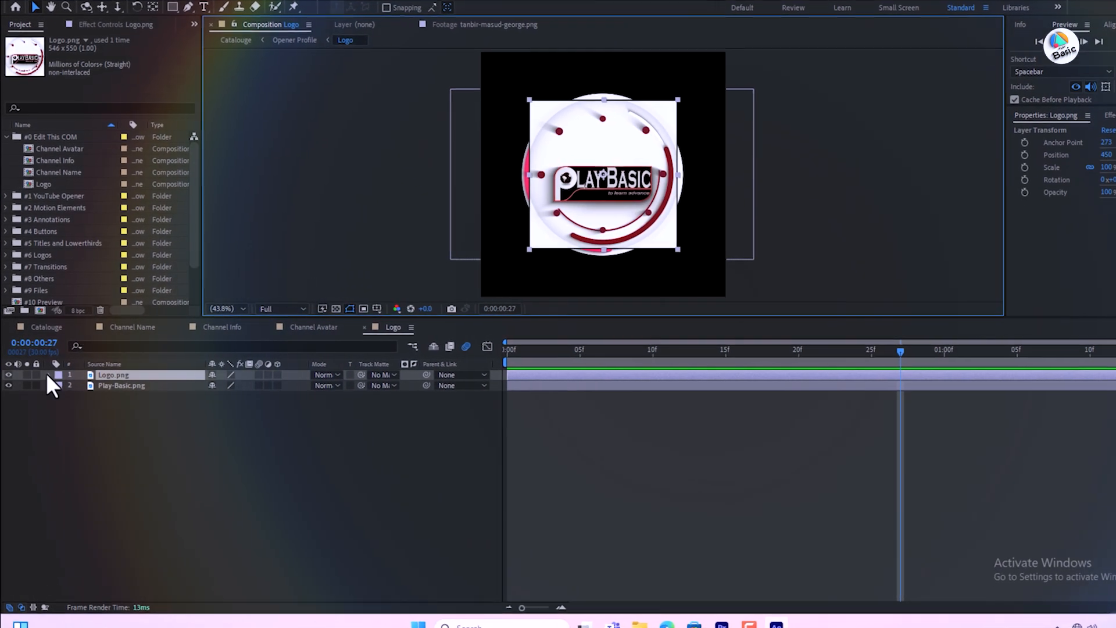
pyautogui.click(52, 374)
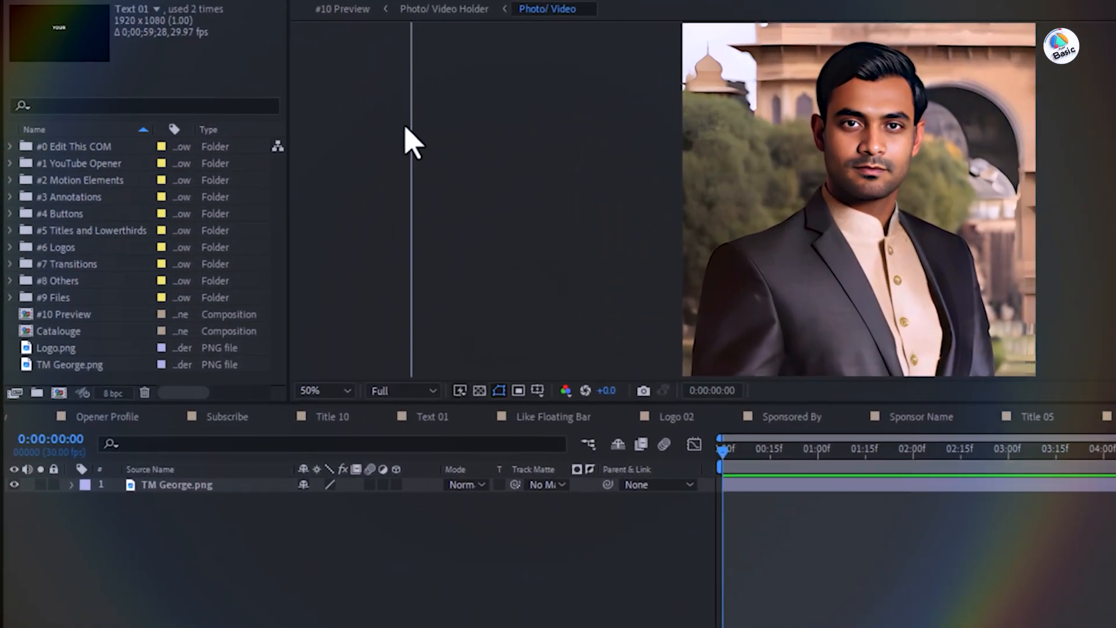
# Step: Add TM George.png to Photo/Video, check Text 02 tracking keyframes, and select Opener Logo's Controller
pyautogui.click(92, 230)
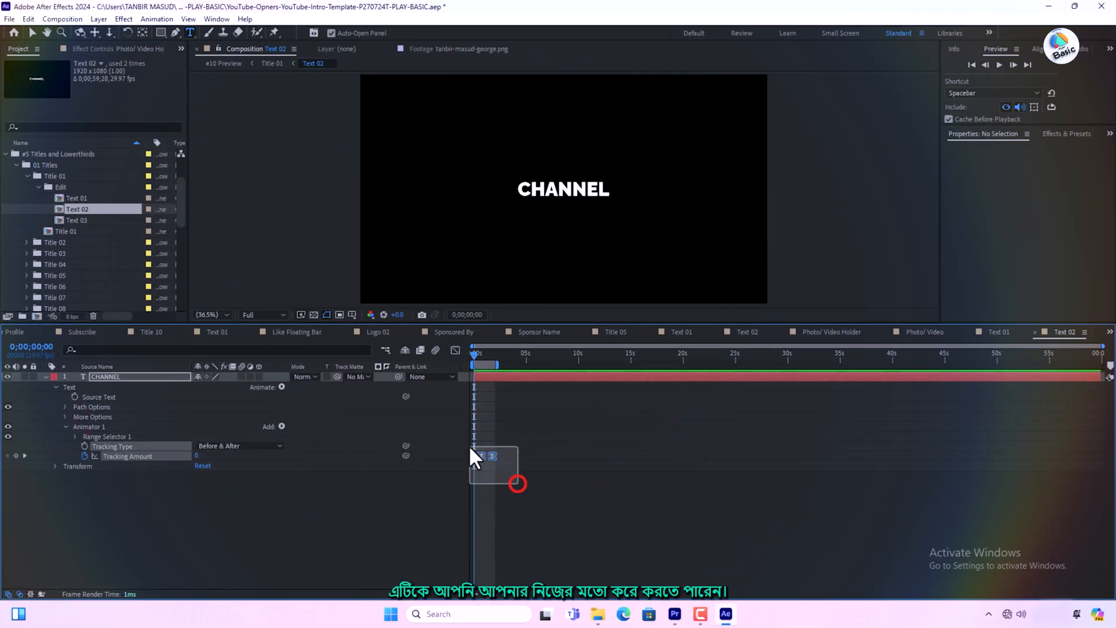
pyautogui.click(561, 188)
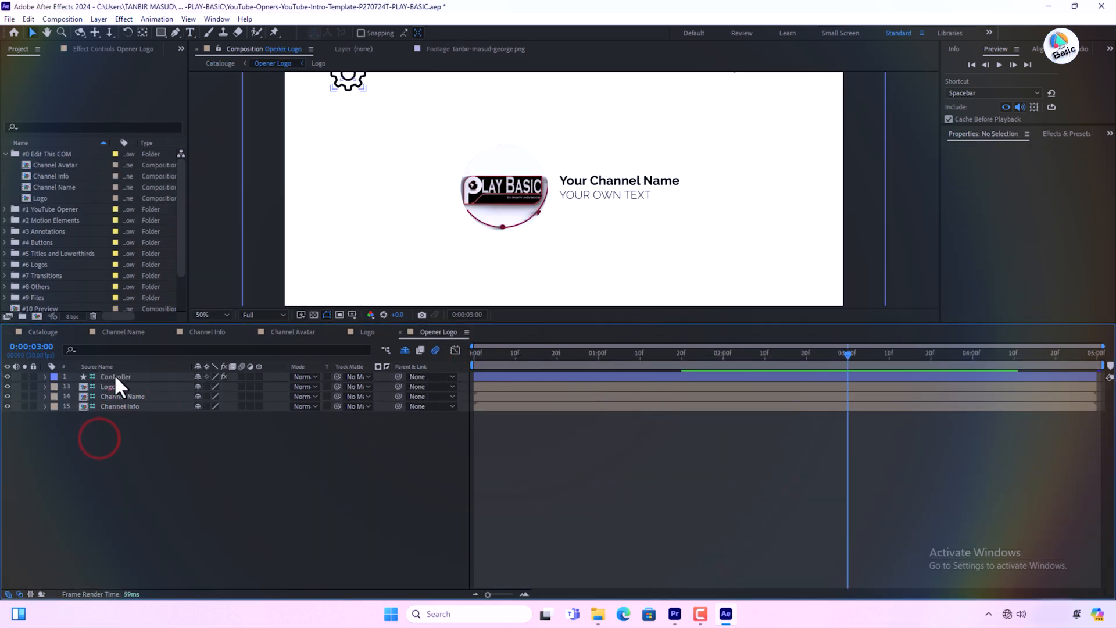
pyautogui.click(115, 375)
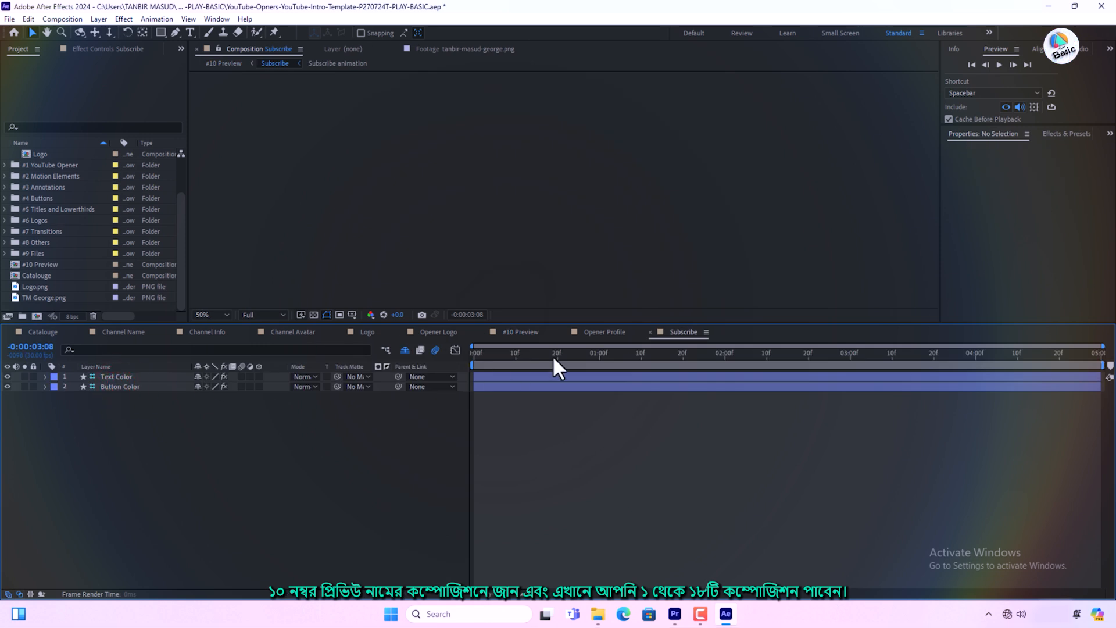
# Step: In #10 Preview, change Title 10's Text 01 to 'YOUR OWN TITLE IF ANY', then open Like Floating Bar
pyautogui.click(643, 353)
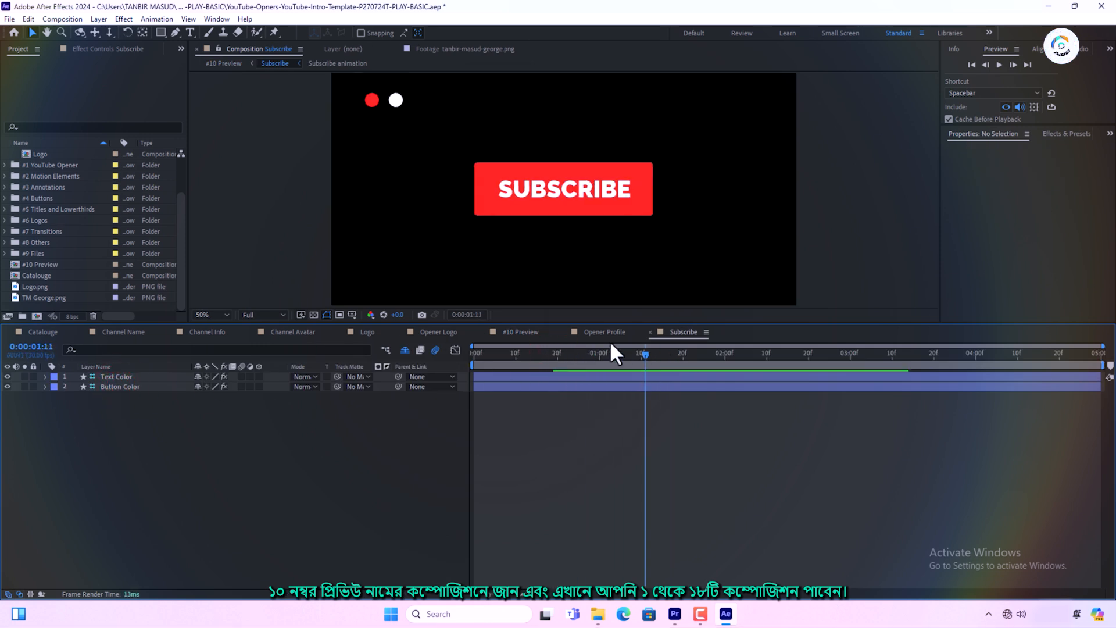
pyautogui.click(520, 331)
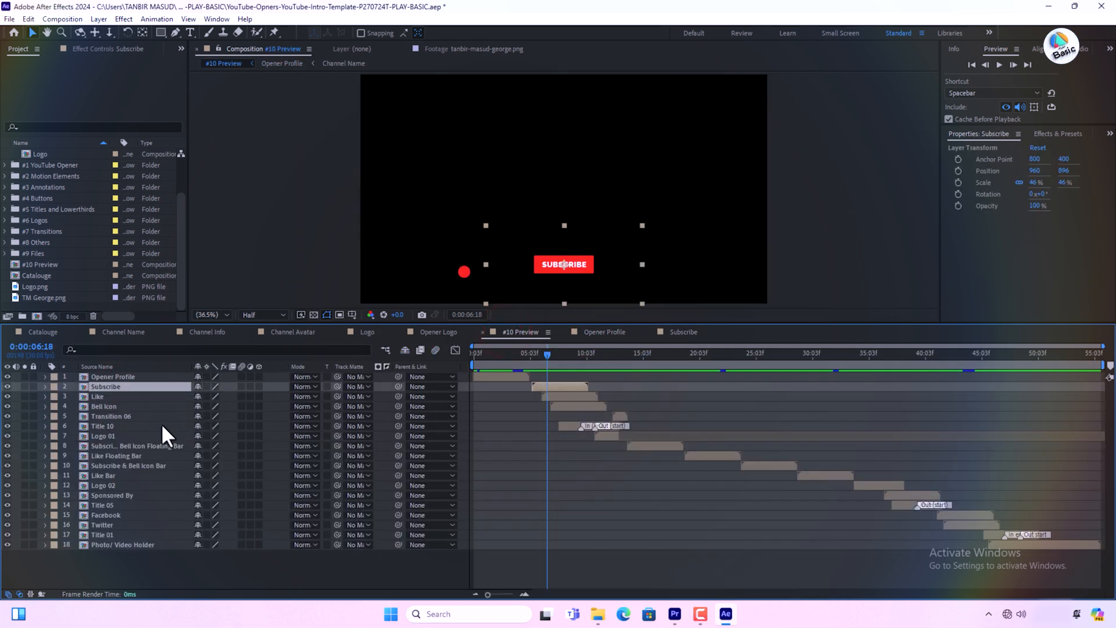
pyautogui.doubleClick(102, 426)
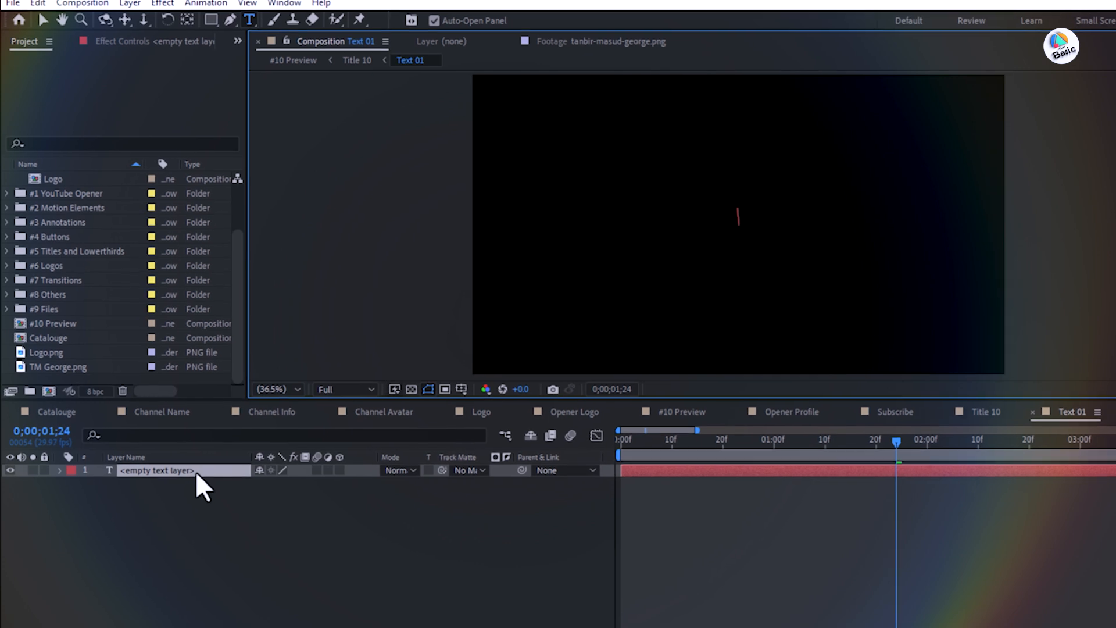
pyautogui.write('YOUR')
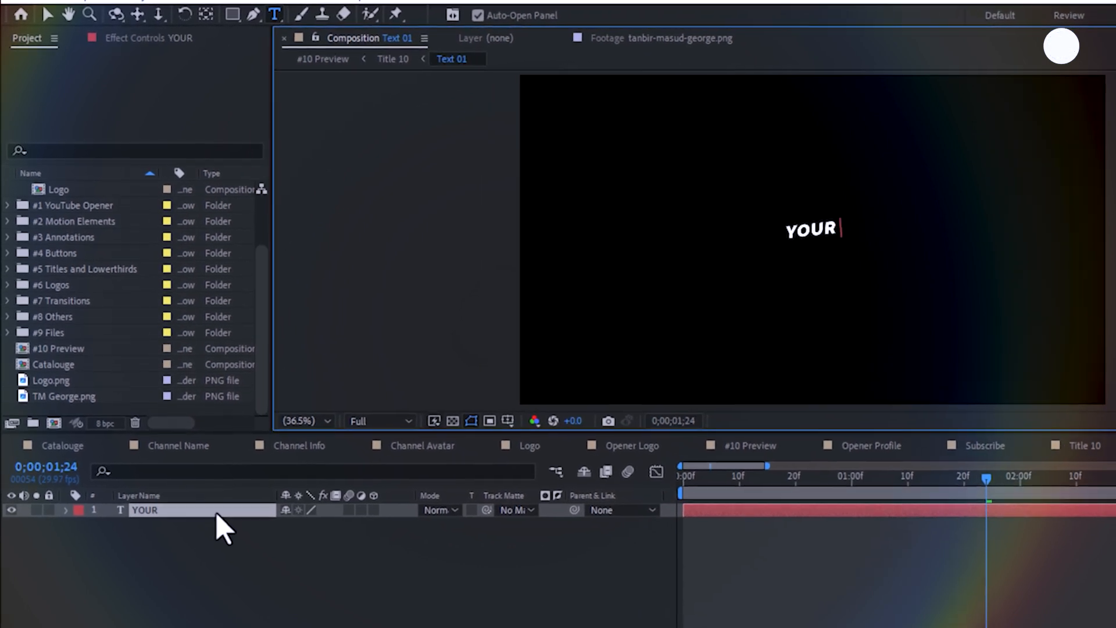
pyautogui.write('OWN TITLE')
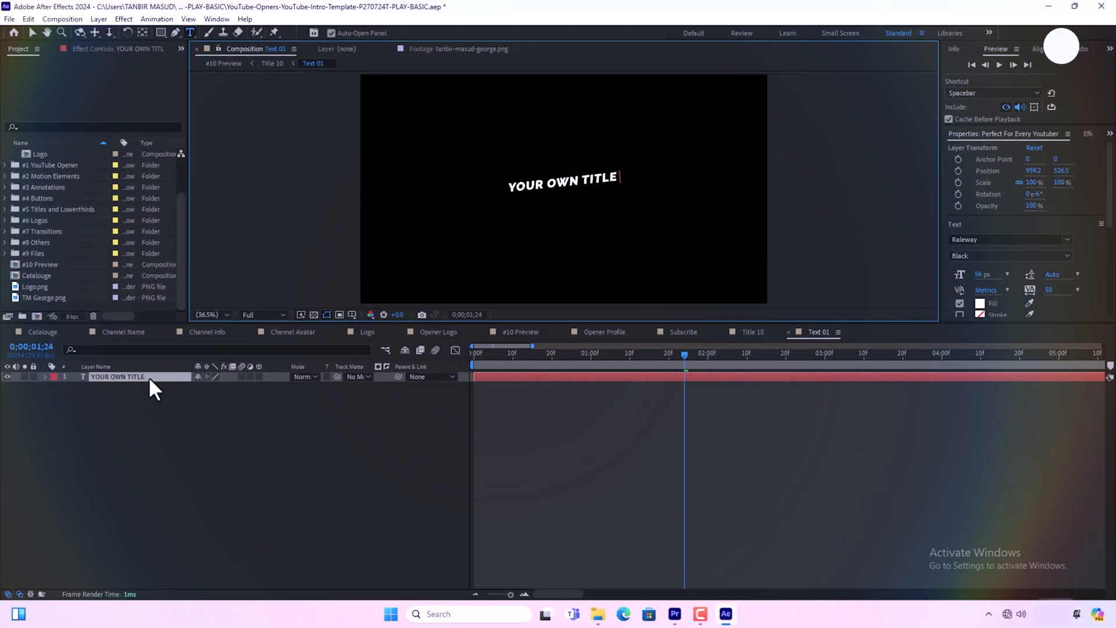
pyautogui.write('IF')
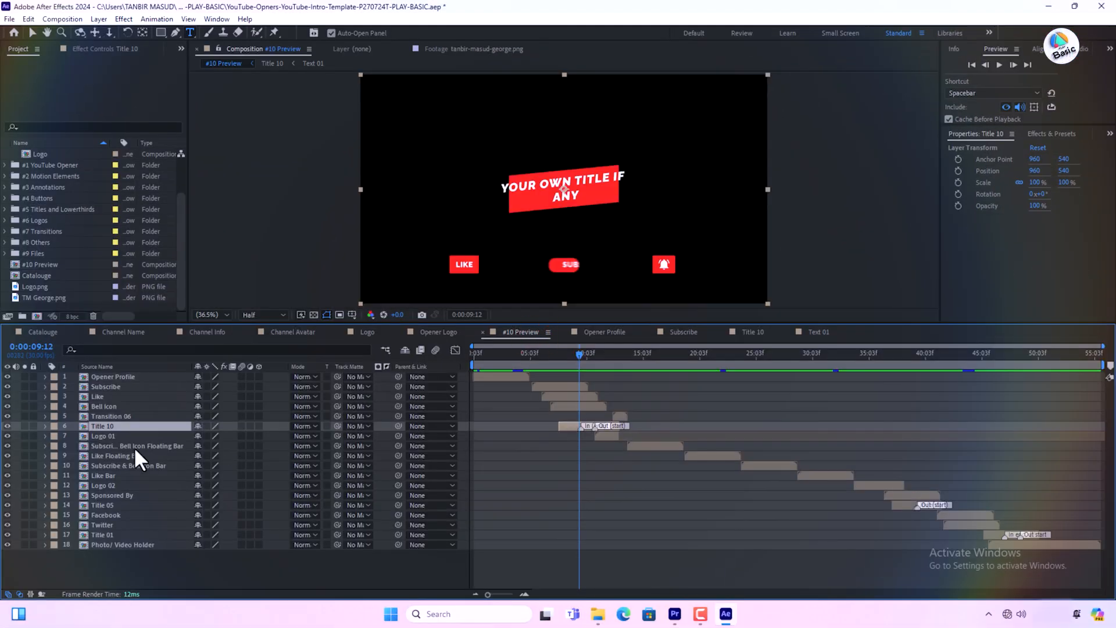
pyautogui.doubleClick(110, 456)
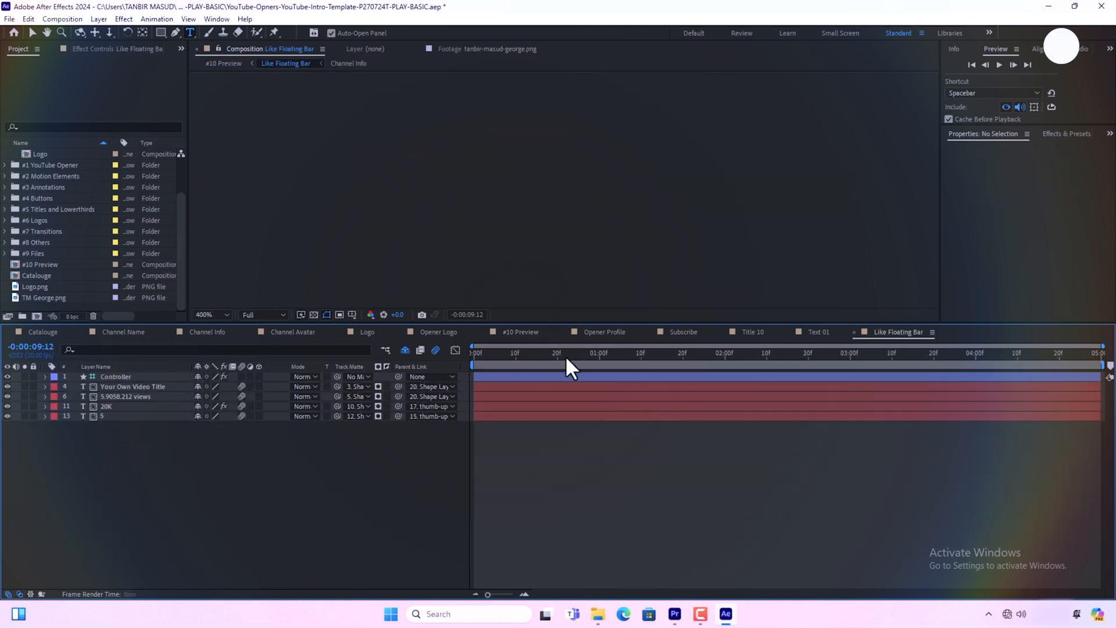
# Step: Fit the Like Floating Bar in view and retype its video title as 'YOUR TITLE JUST TYPE'
pyautogui.click(596, 352)
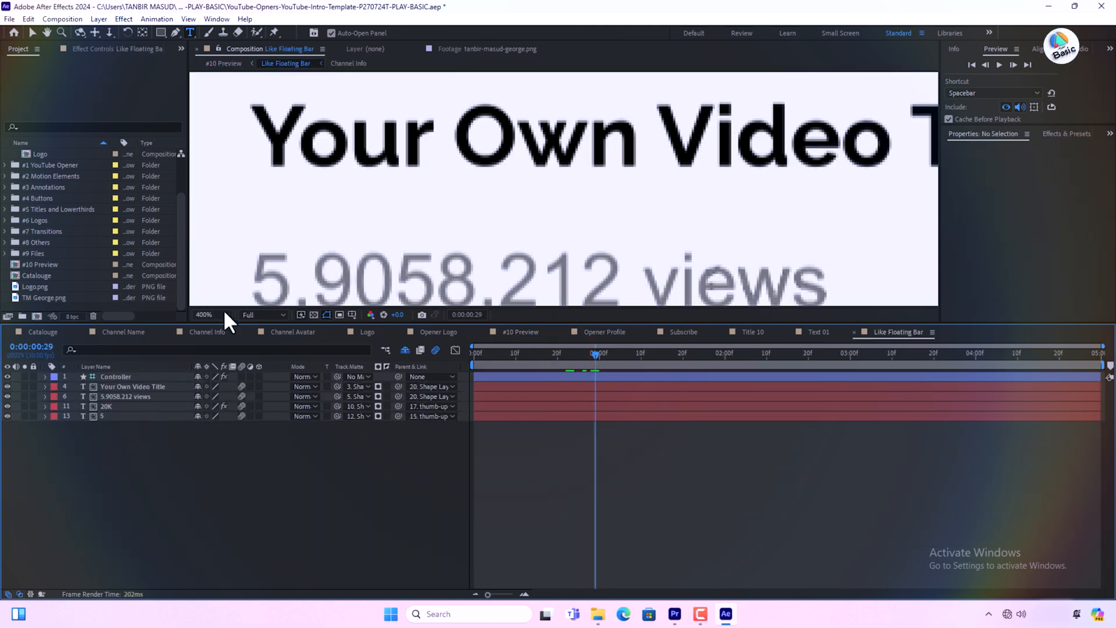
pyautogui.click(212, 315)
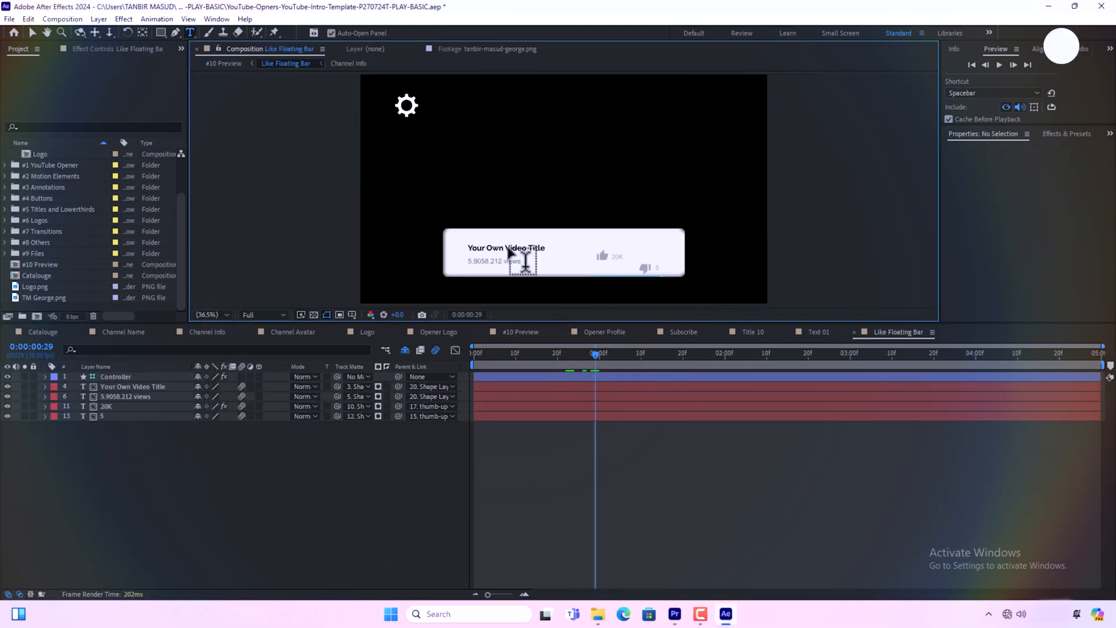
pyautogui.click(132, 389)
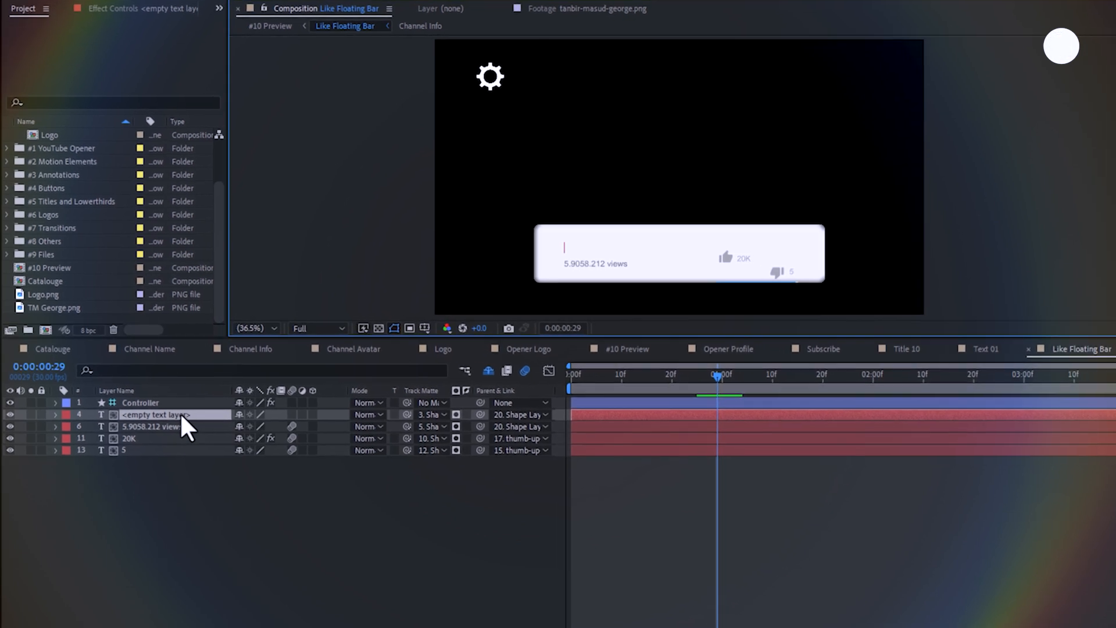
pyautogui.write('YOUR TITLE')
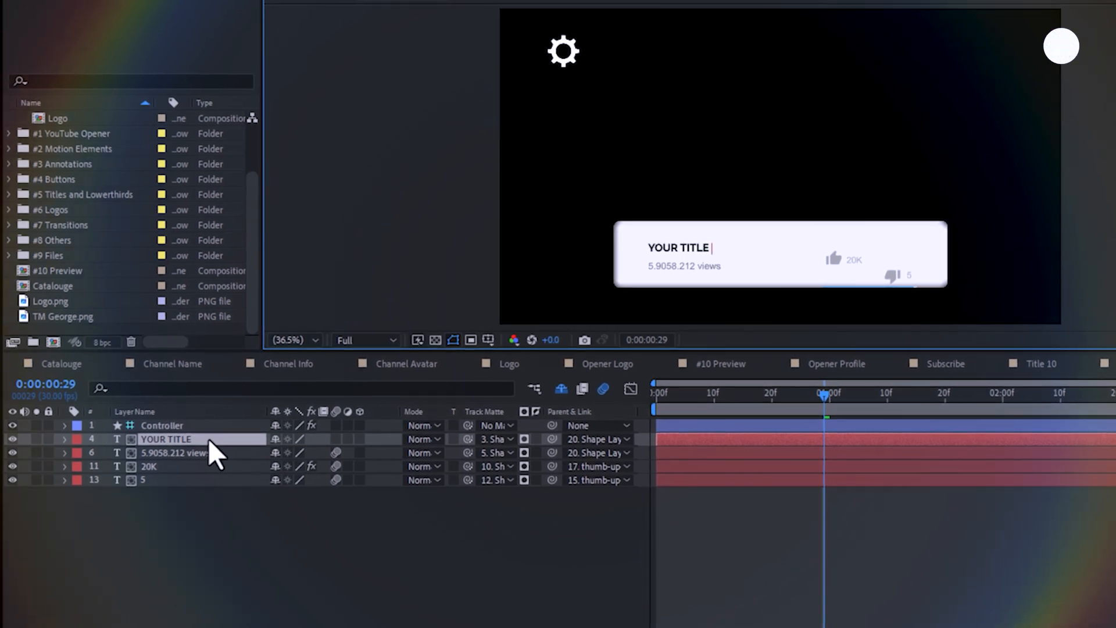
pyautogui.write('JUST')
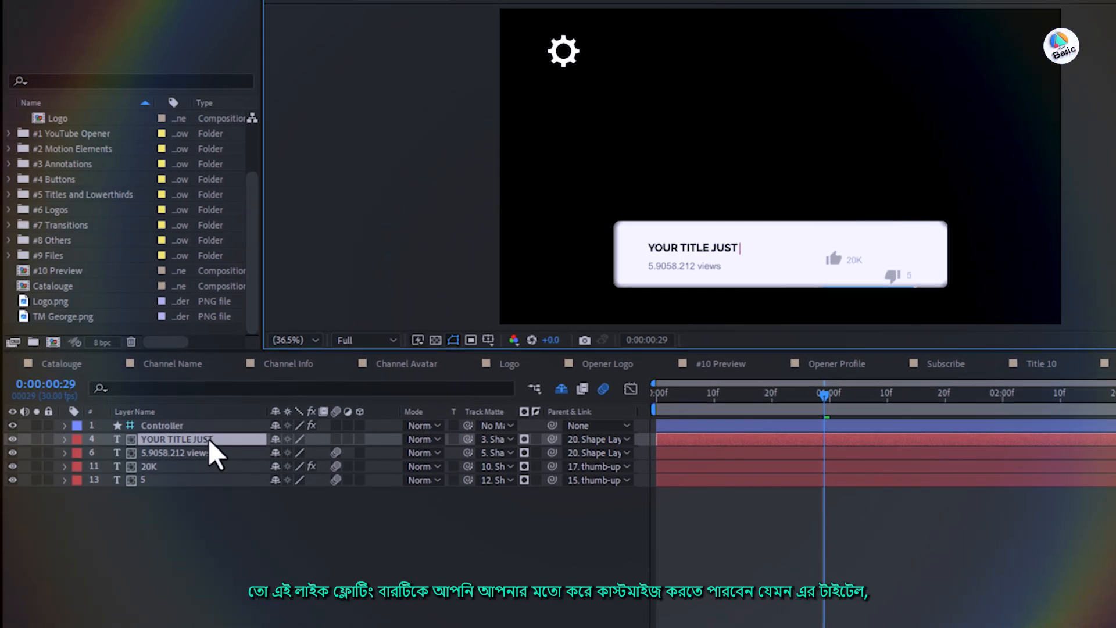
pyautogui.write('TYPE')
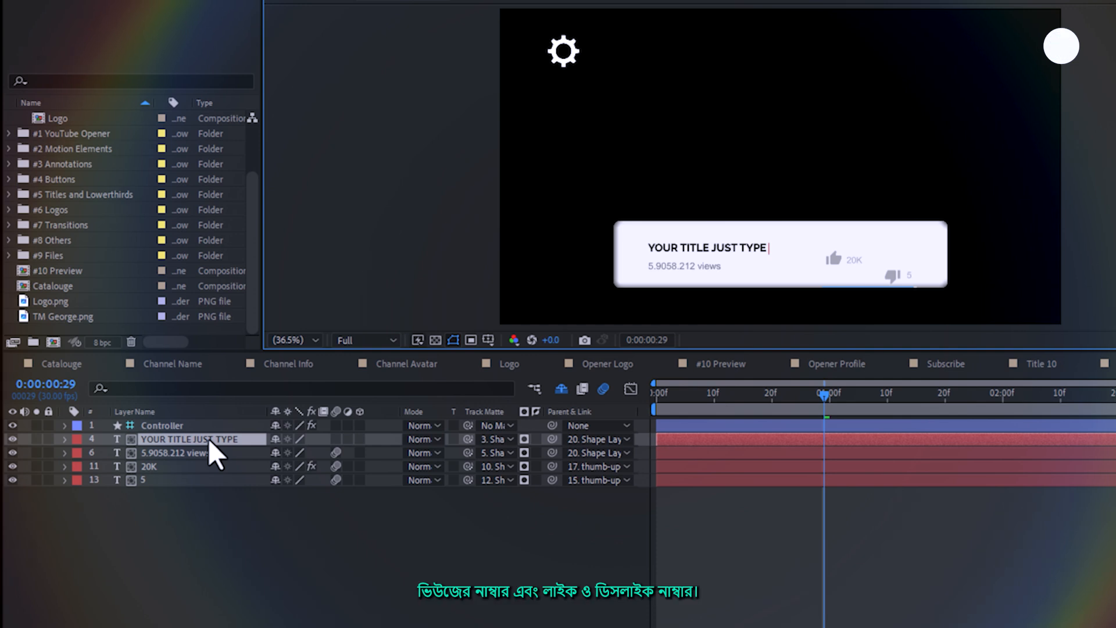
pyautogui.write('AN')
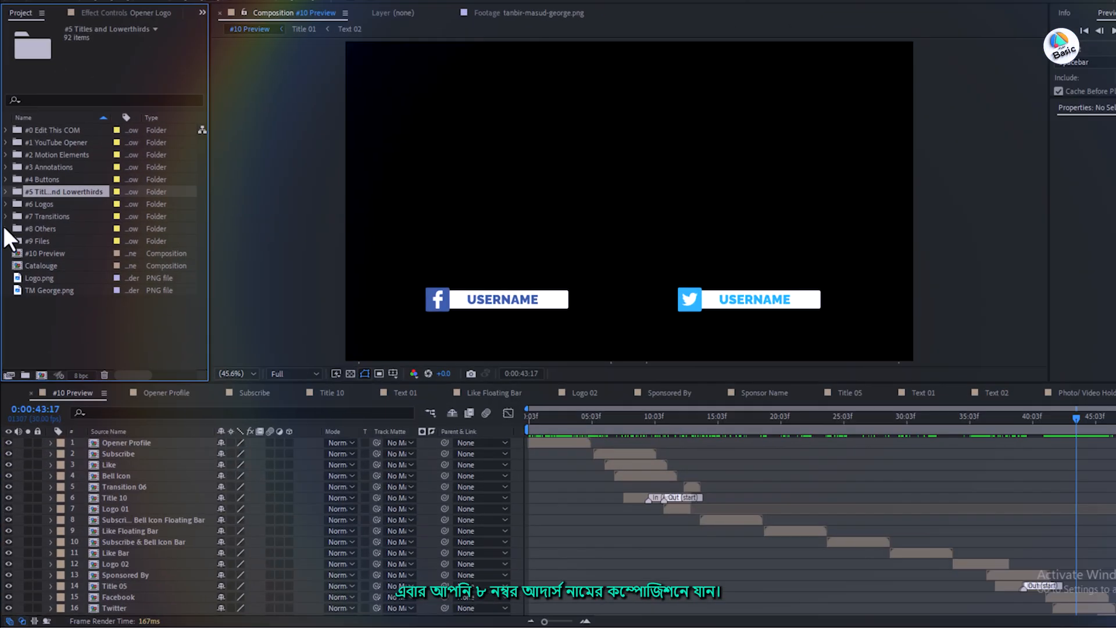
# Step: Expand the #8 Others folder and type new name text into a social lower third card
pyautogui.click(9, 229)
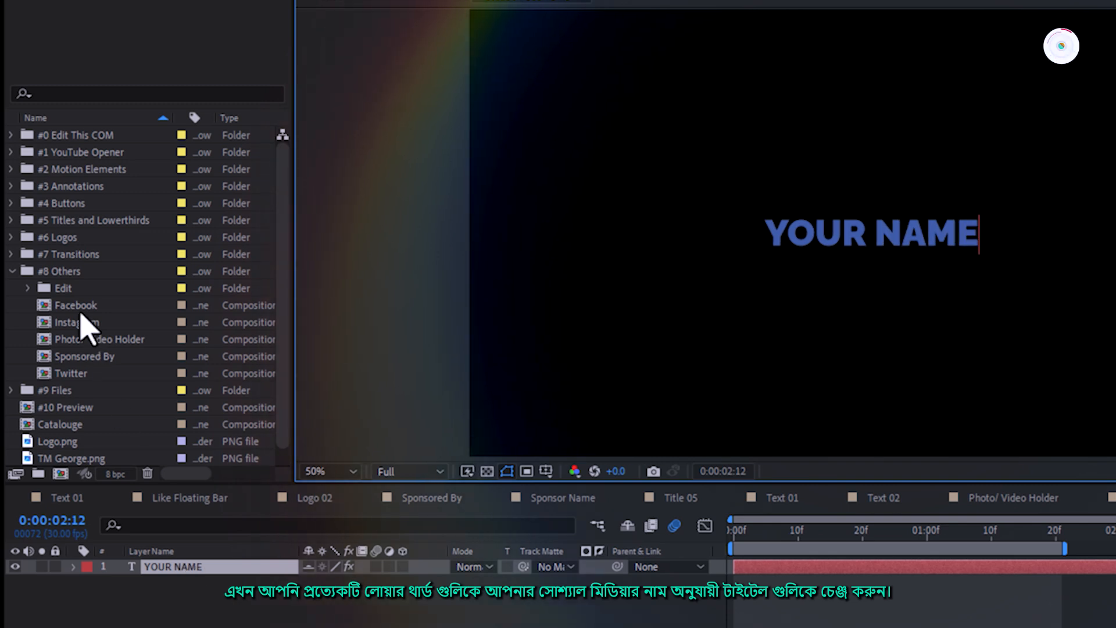
pyautogui.doubleClick(77, 321)
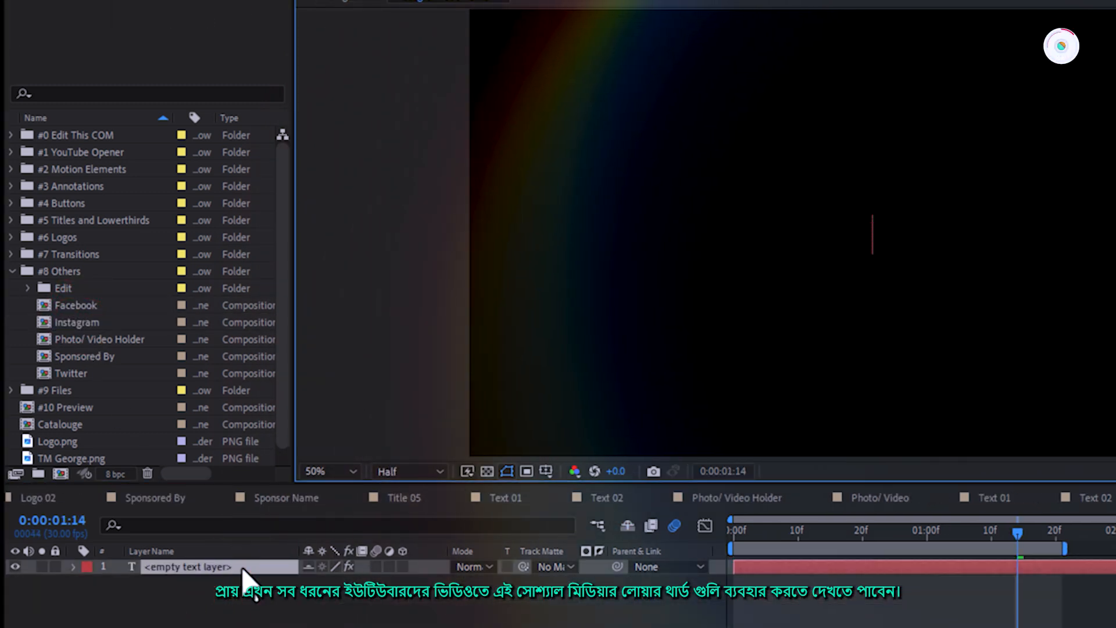
pyautogui.write('TYPE')
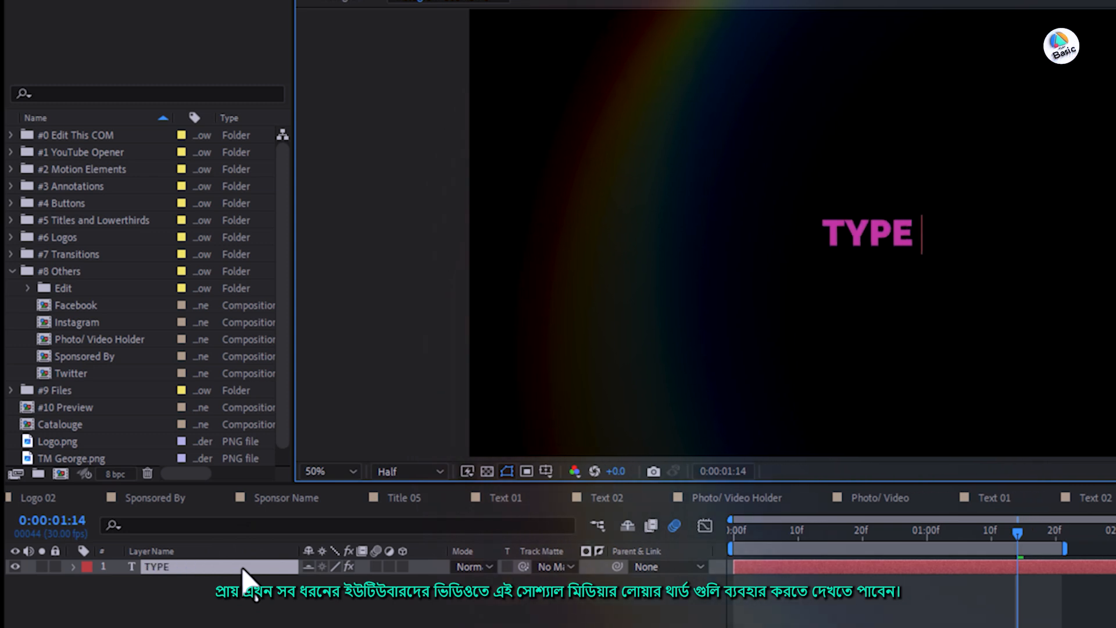
pyautogui.write('YOUR')
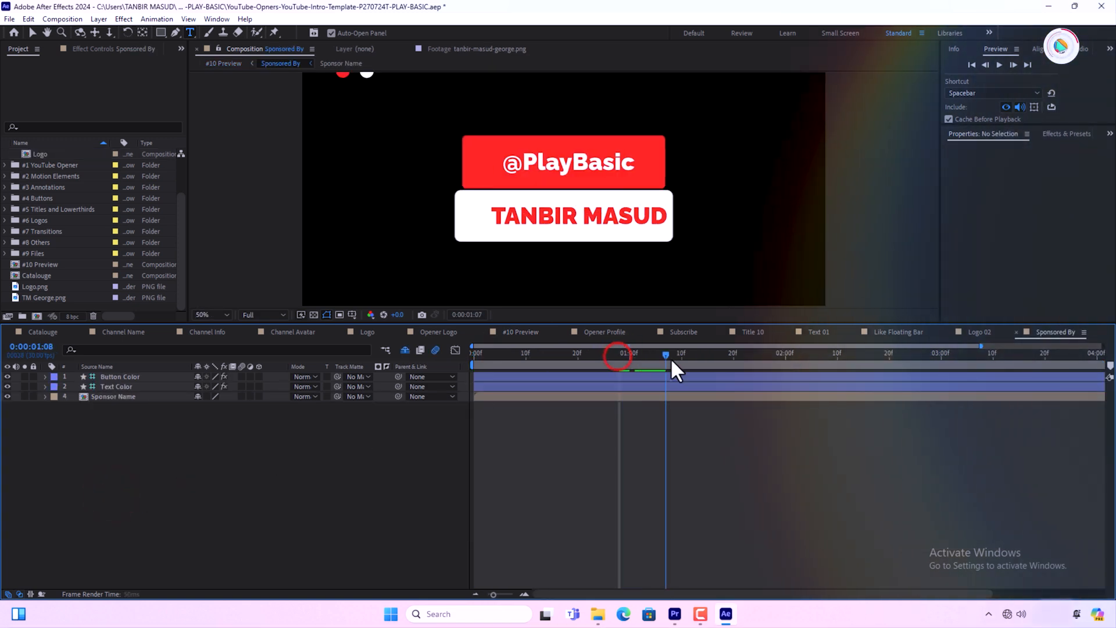
# Step: Change the Sponsored By card's sponsor name to 'Your Name' and open the Twitter comp
pyautogui.doubleClick(113, 397)
pyautogui.write('Y')
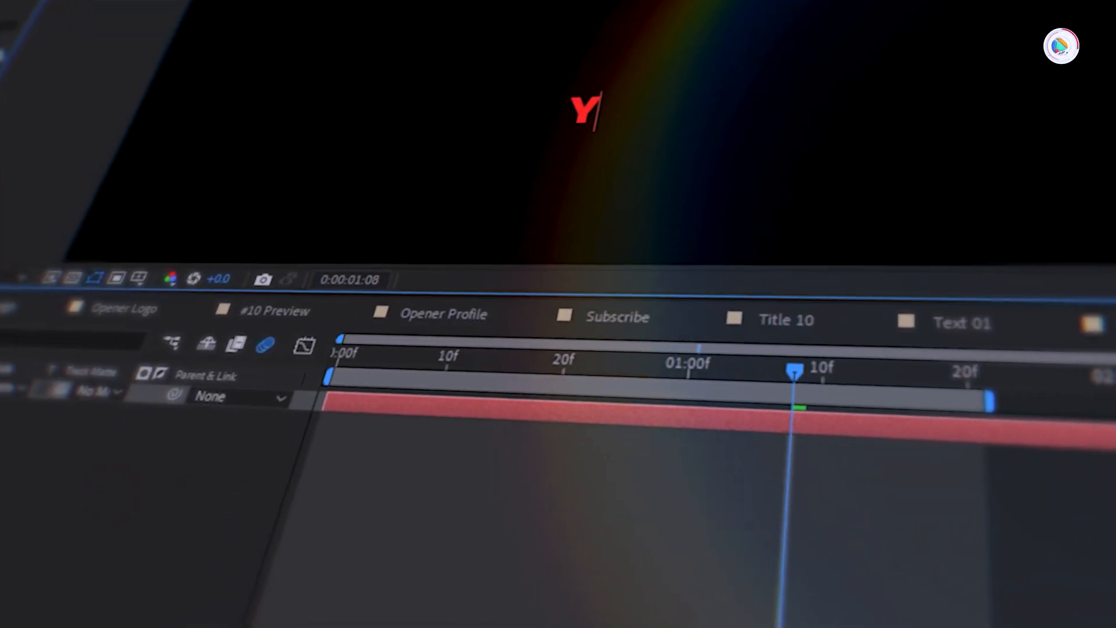
pyautogui.write('our Name')
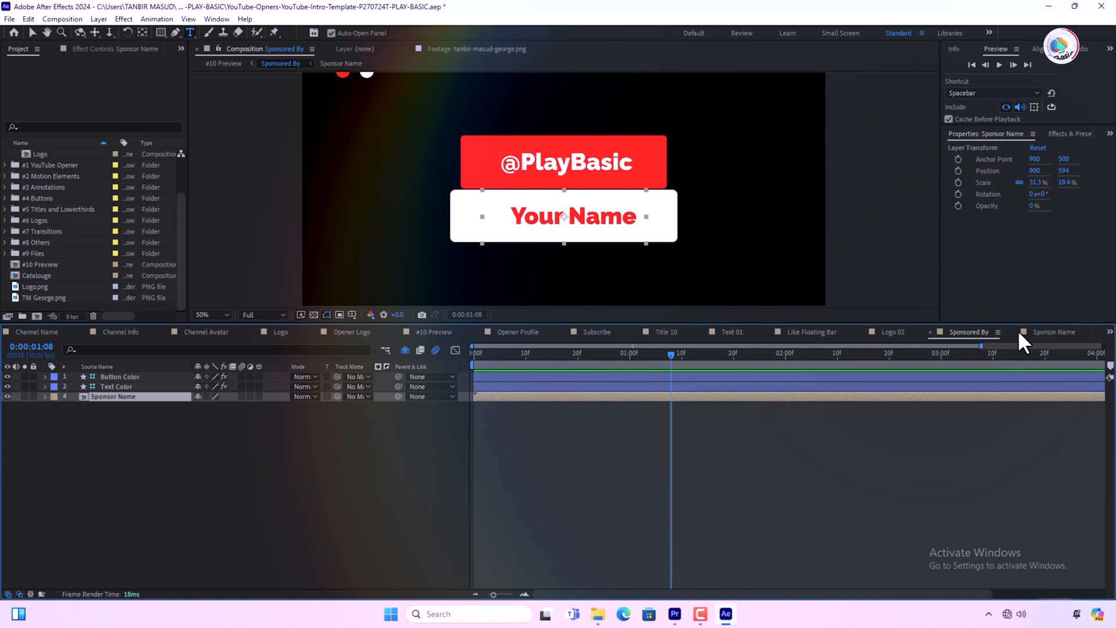
pyautogui.doubleClick(45, 297)
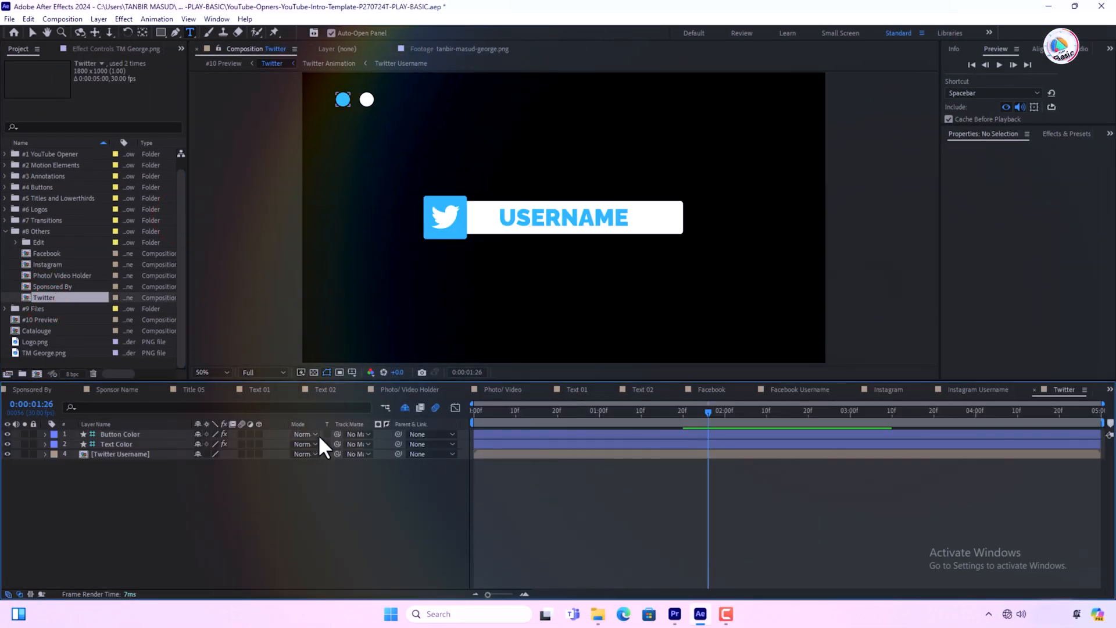
# Step: Set the Twitter Username text to 'YOUR PROFILE NAME' and start editing Text 02's first name line
pyautogui.doubleClick(121, 454)
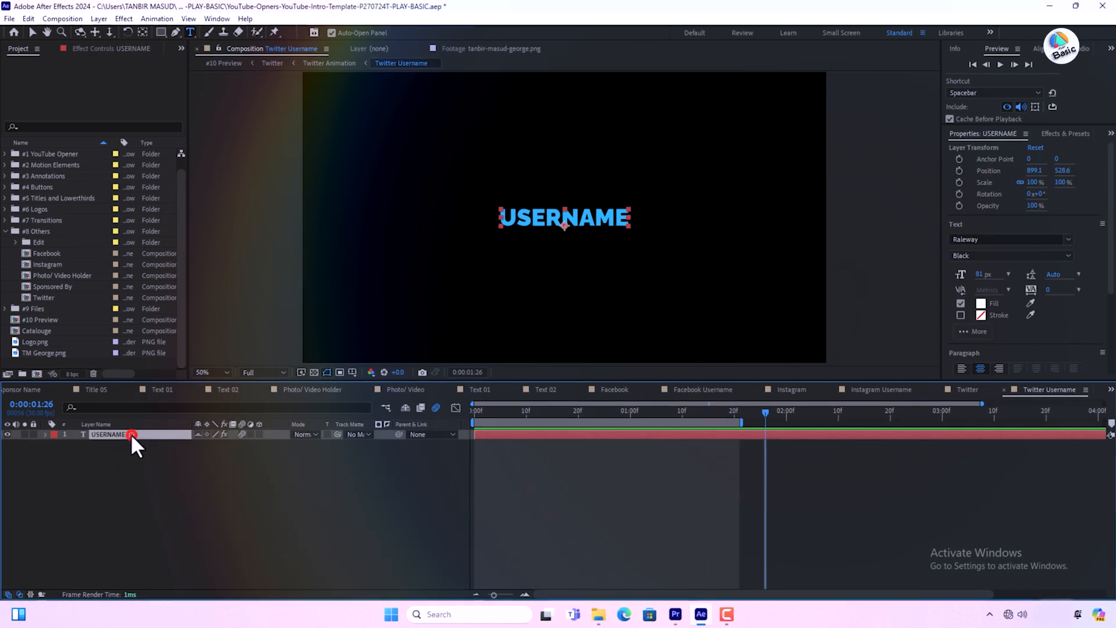
pyautogui.doubleClick(111, 434)
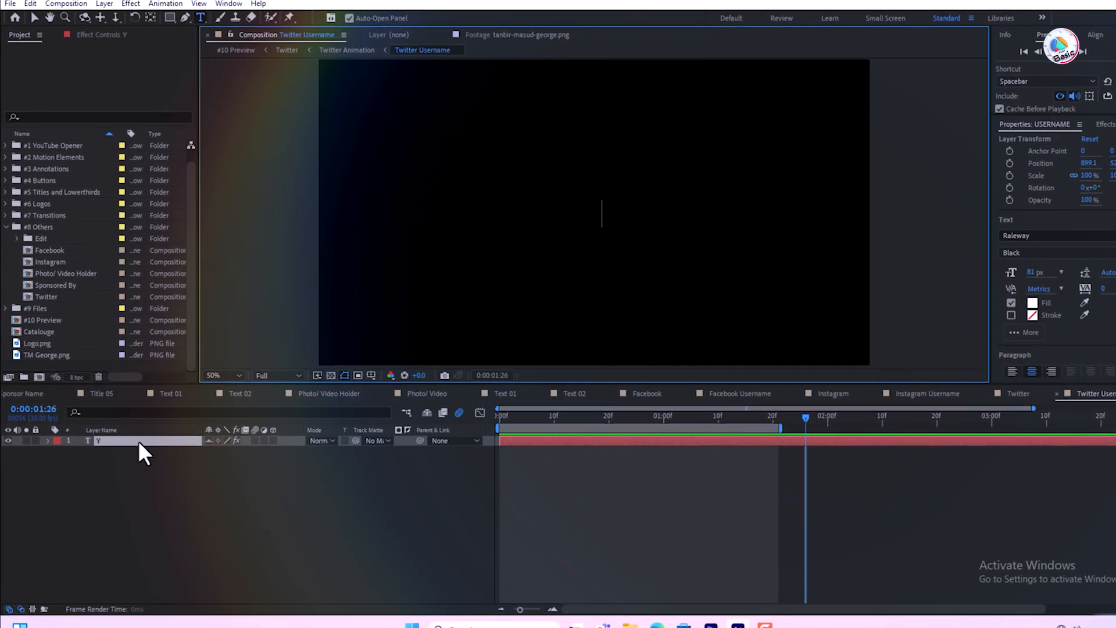
pyautogui.write('YOUR P')
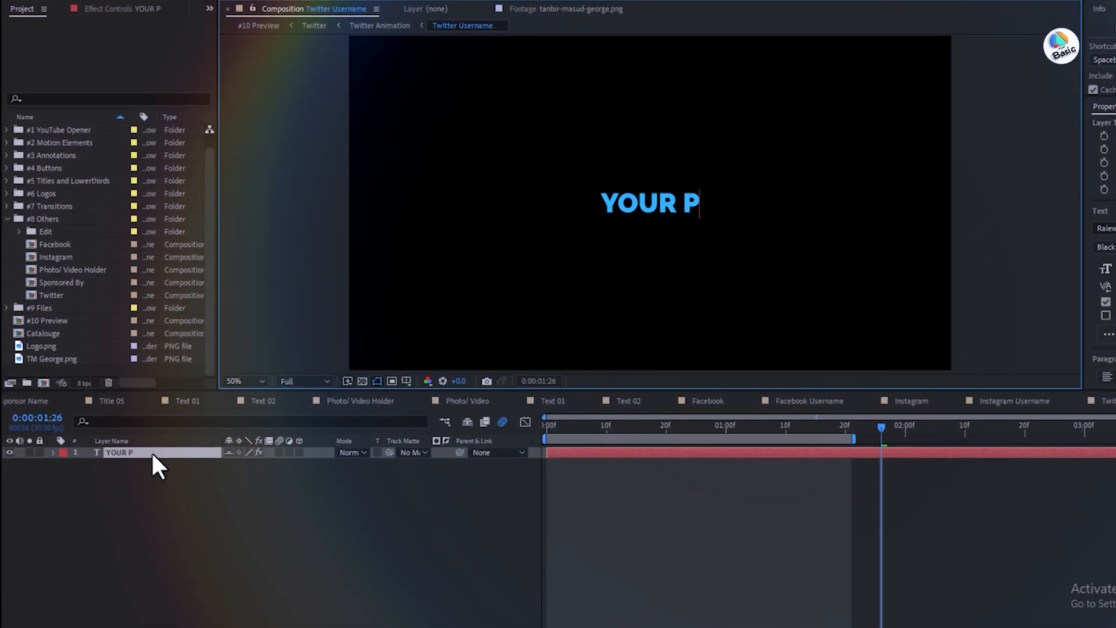
pyautogui.write('ROFILE')
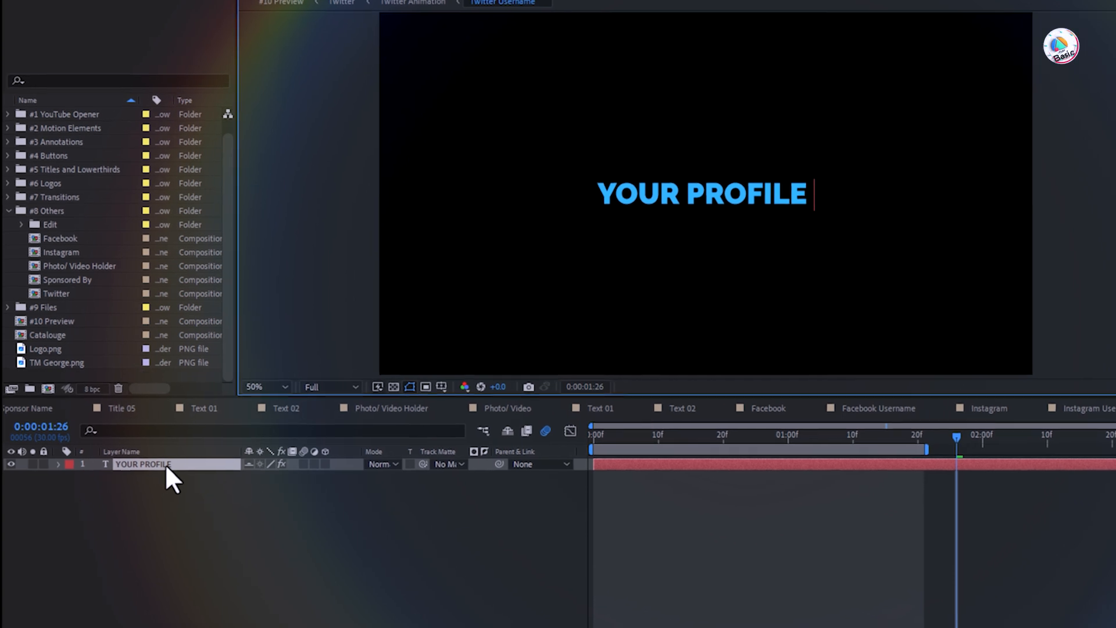
pyautogui.write('NAME')
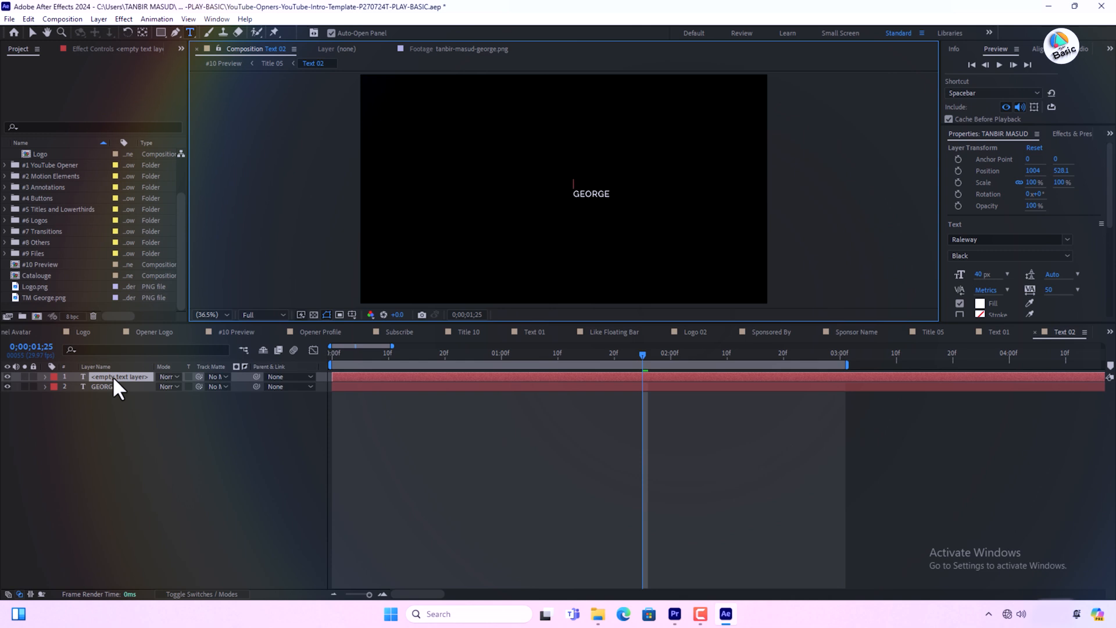
pyautogui.click(103, 386)
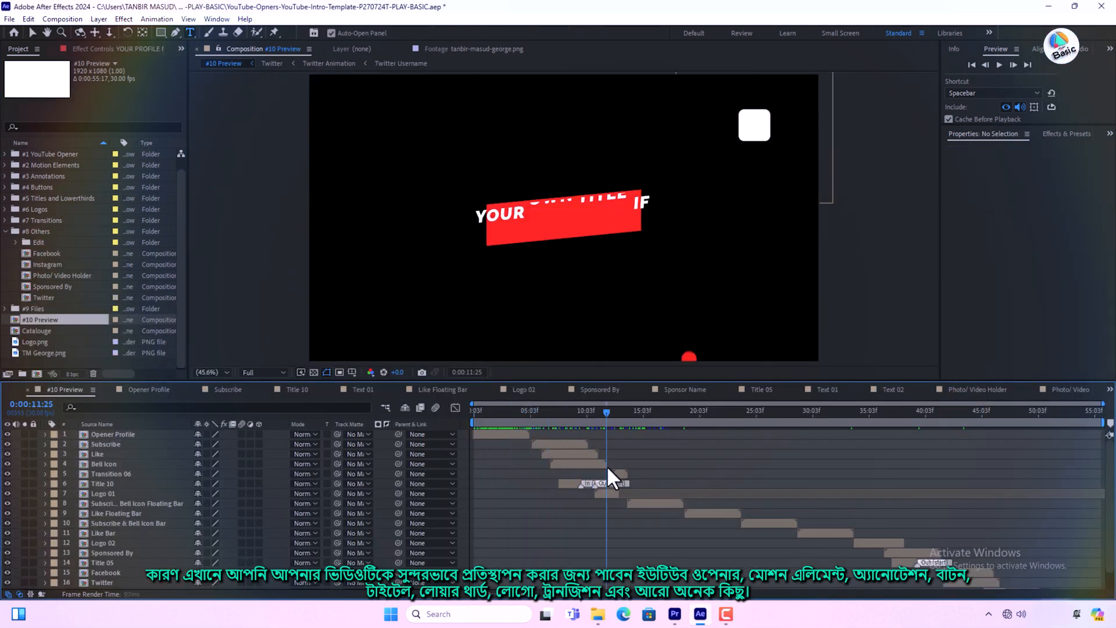
# Step: Open the Catalouge comp, fit it to the viewer, and play back the preview
pyautogui.doubleClick(35, 330)
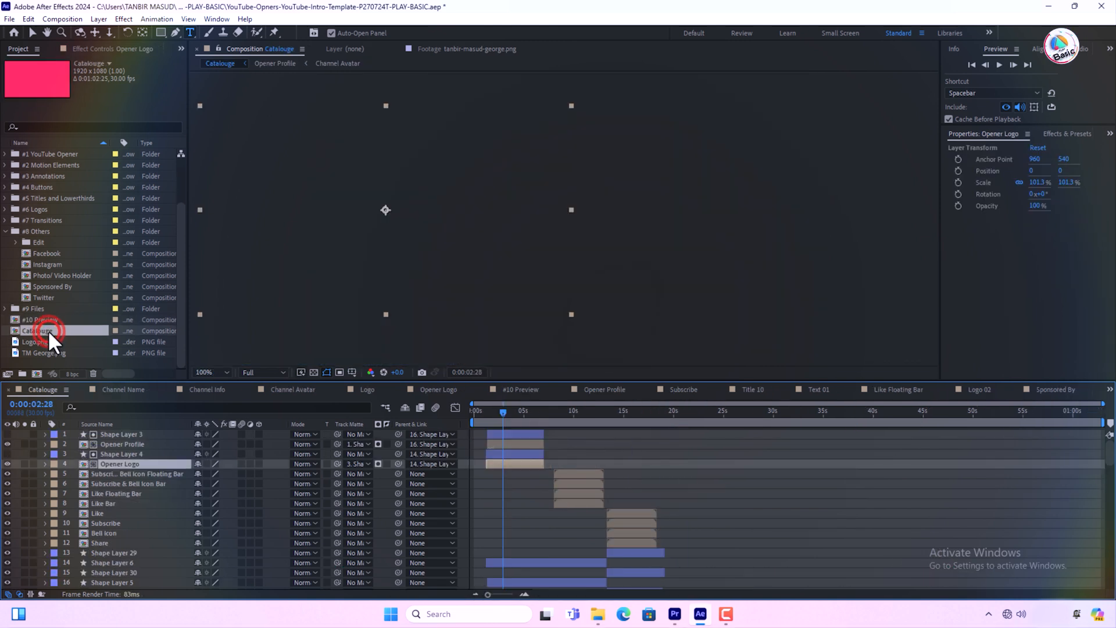
pyautogui.click(225, 371)
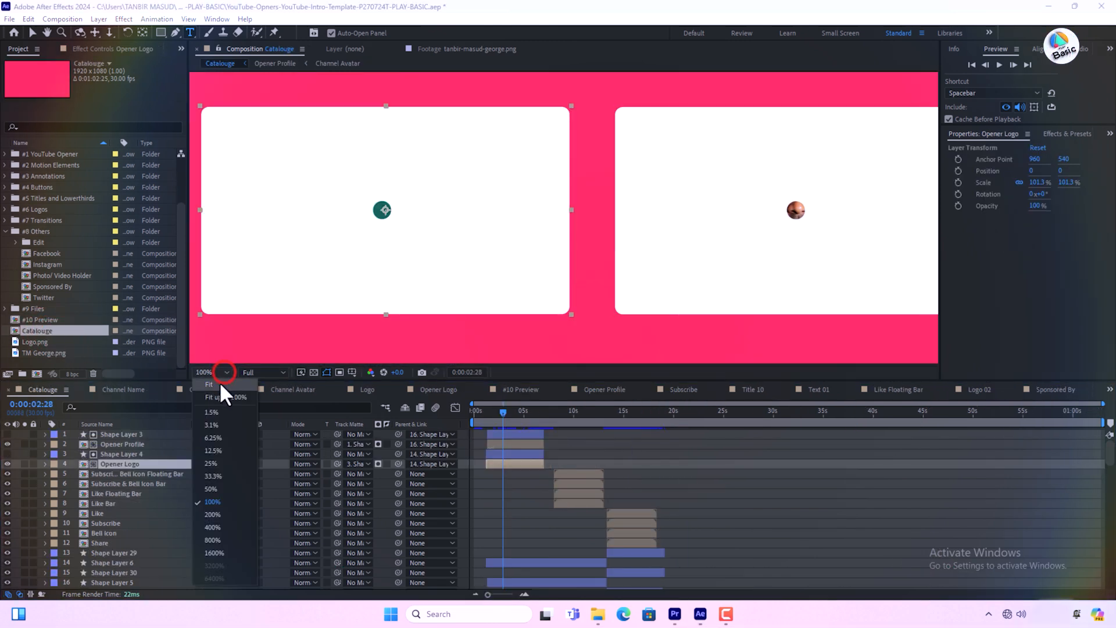
pyautogui.click(209, 384)
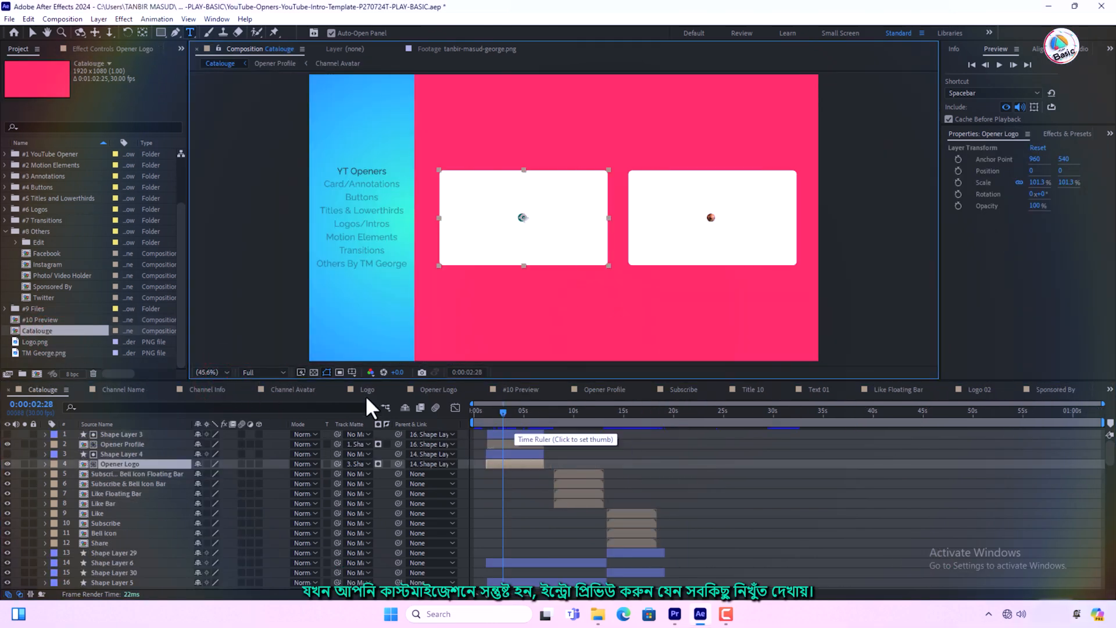
pyautogui.click(508, 412)
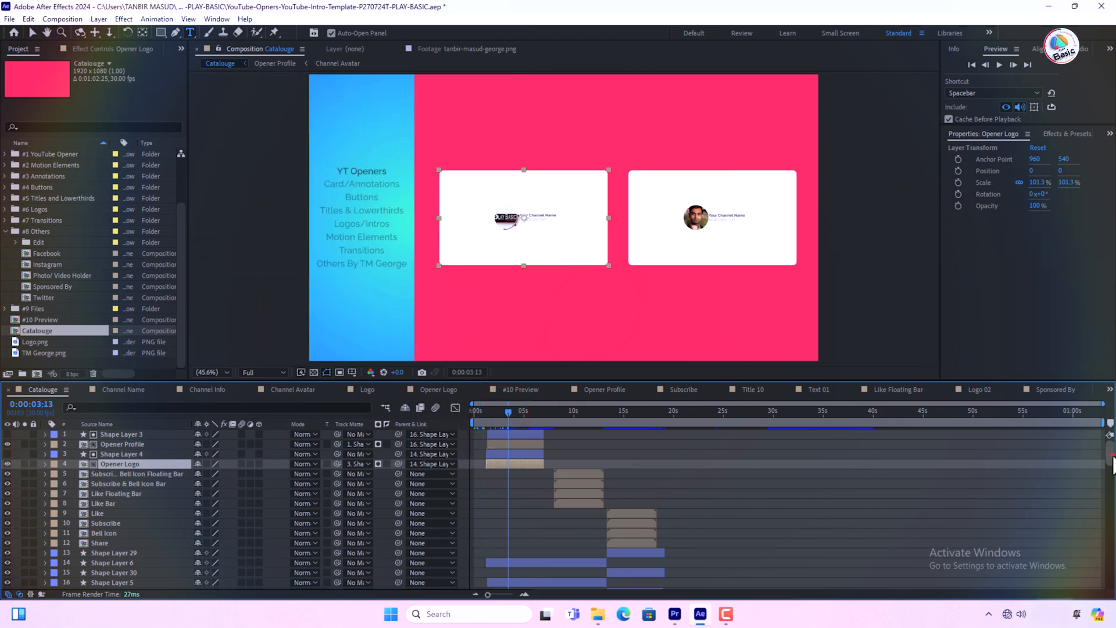
pyautogui.scroll(-3)
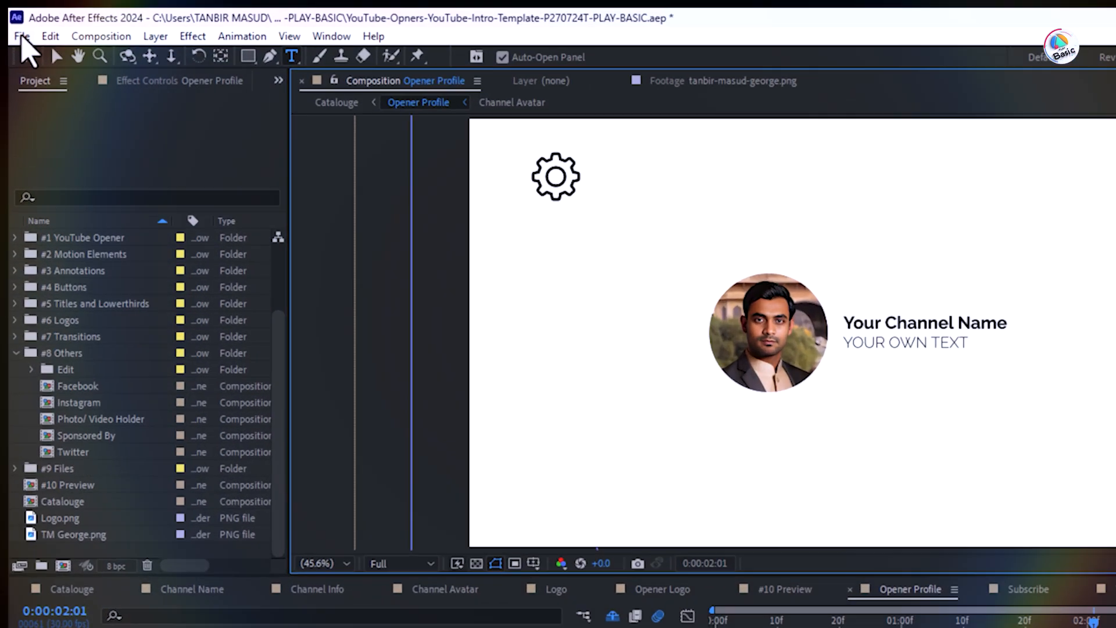
# Step: Add the Opener Profile composition to the Adobe Media Encoder queue from the File menu
pyautogui.click(61, 343)
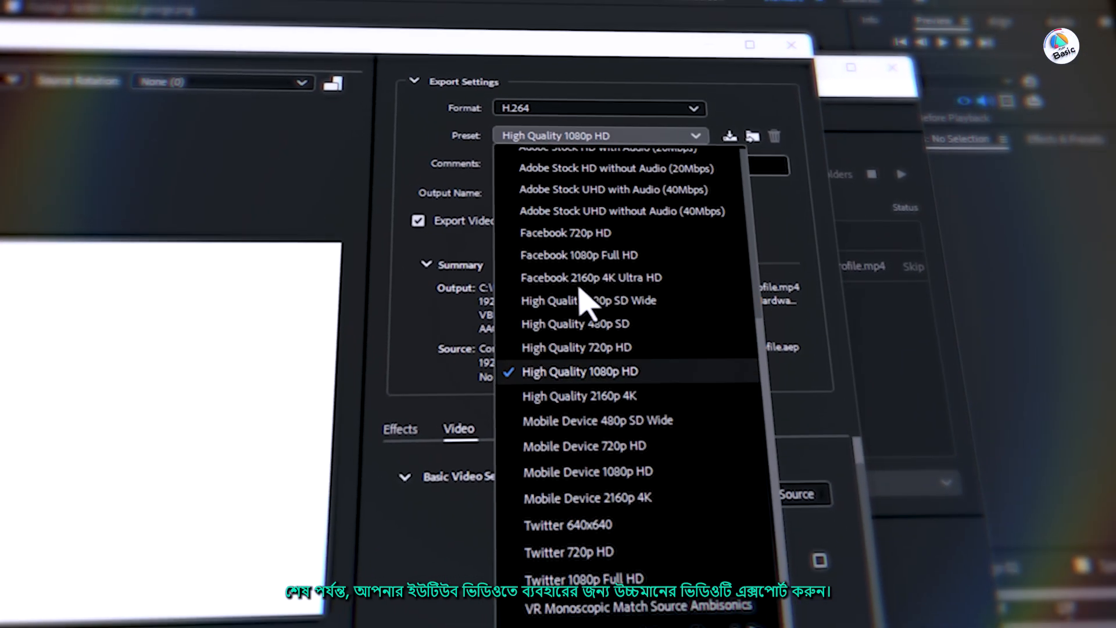
# Step: Confirm H.264 export with the High Quality 1080p HD preset for Opener Profile
pyautogui.click(580, 371)
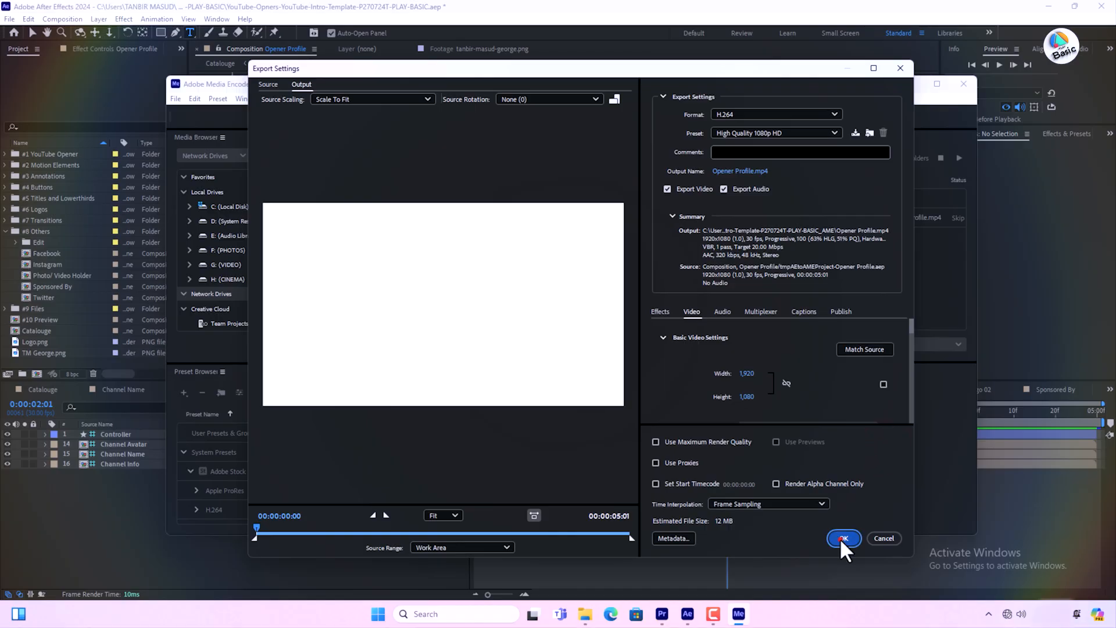
pyautogui.click(844, 539)
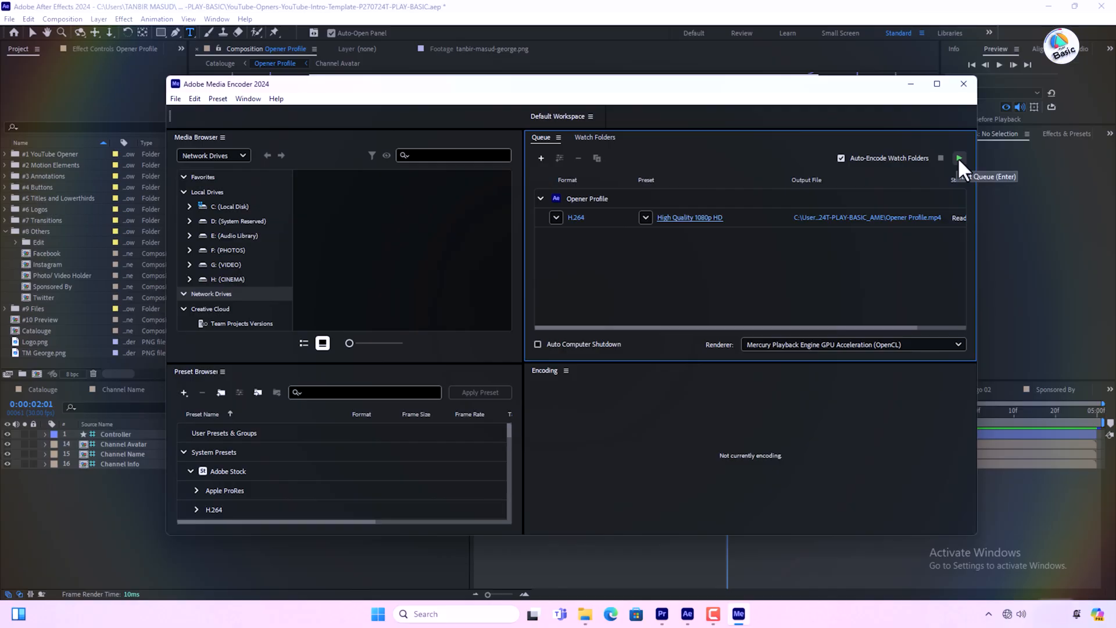